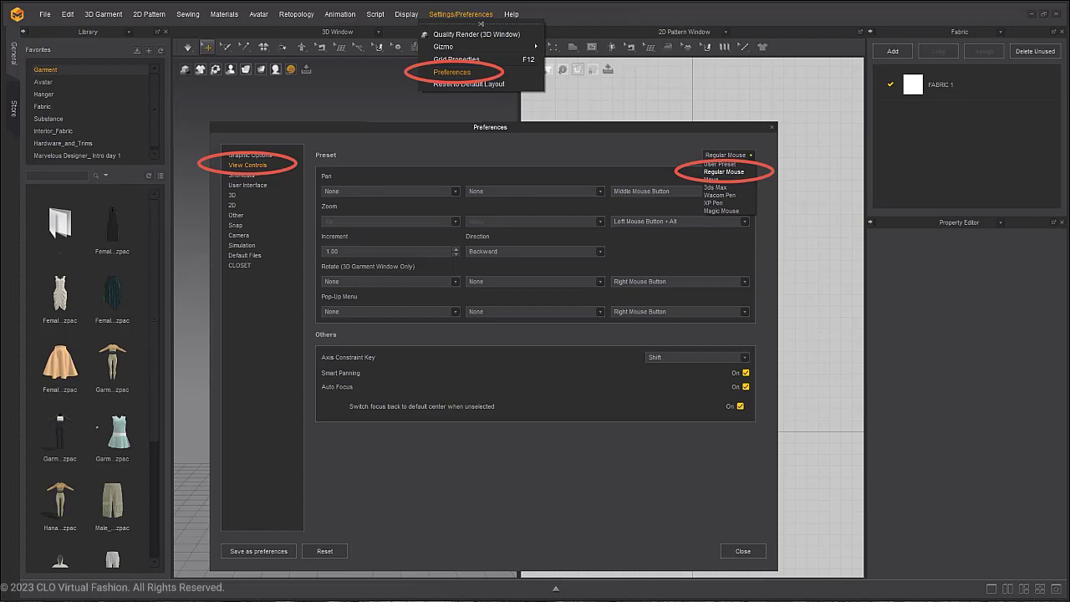
# - Choose the Regular Mouse preset for 3D and 2D view controls
pyautogui.click(742, 552)
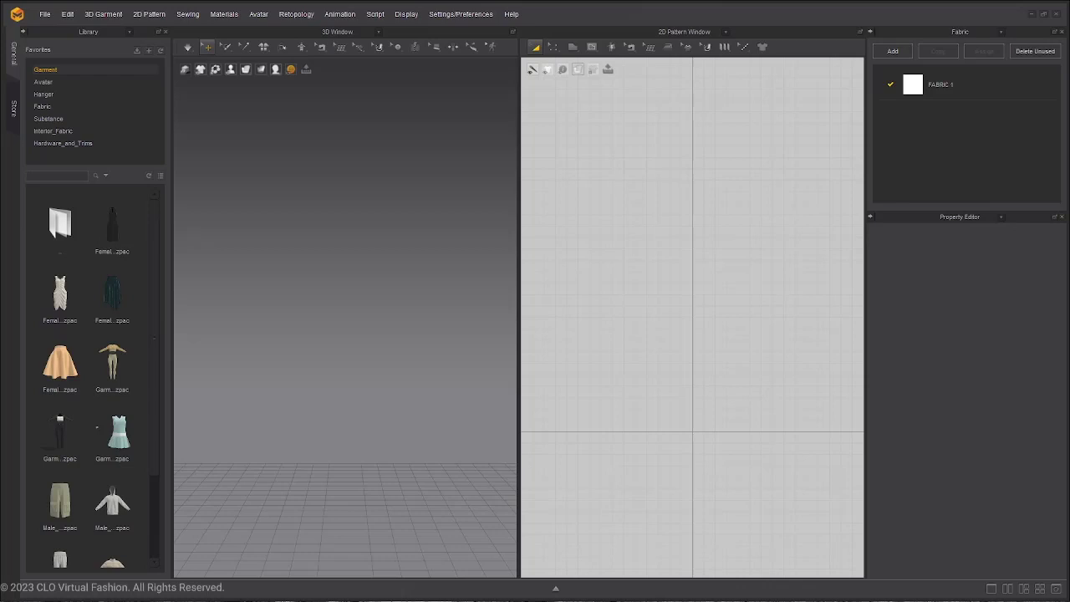
pyautogui.moveTo(194, 391)
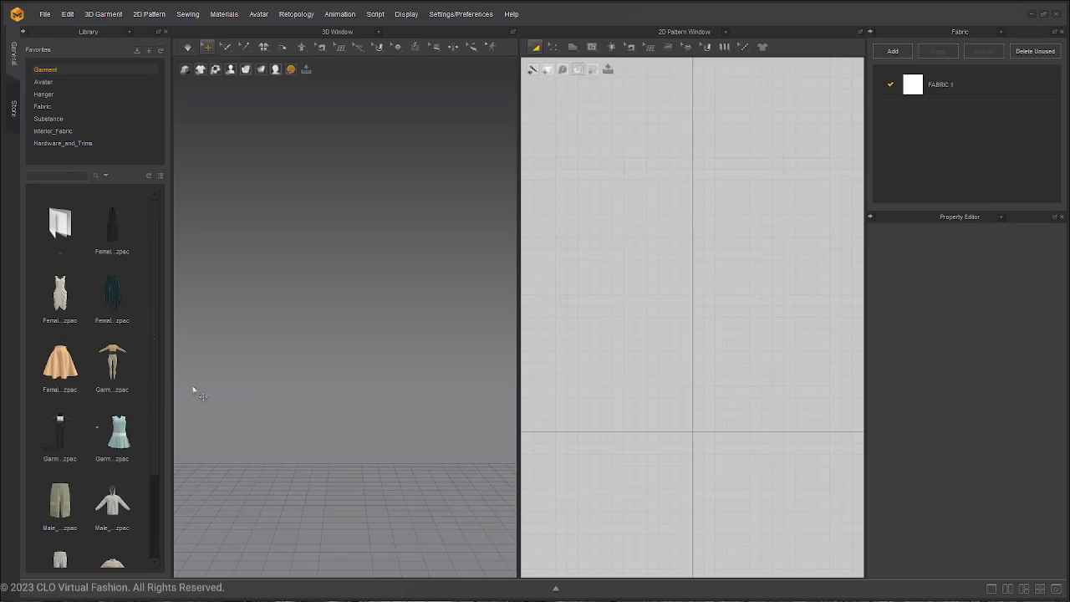
# - Load the male avatar from the Library's Male_V2 avatar folder into the scene
pyautogui.click(44, 82)
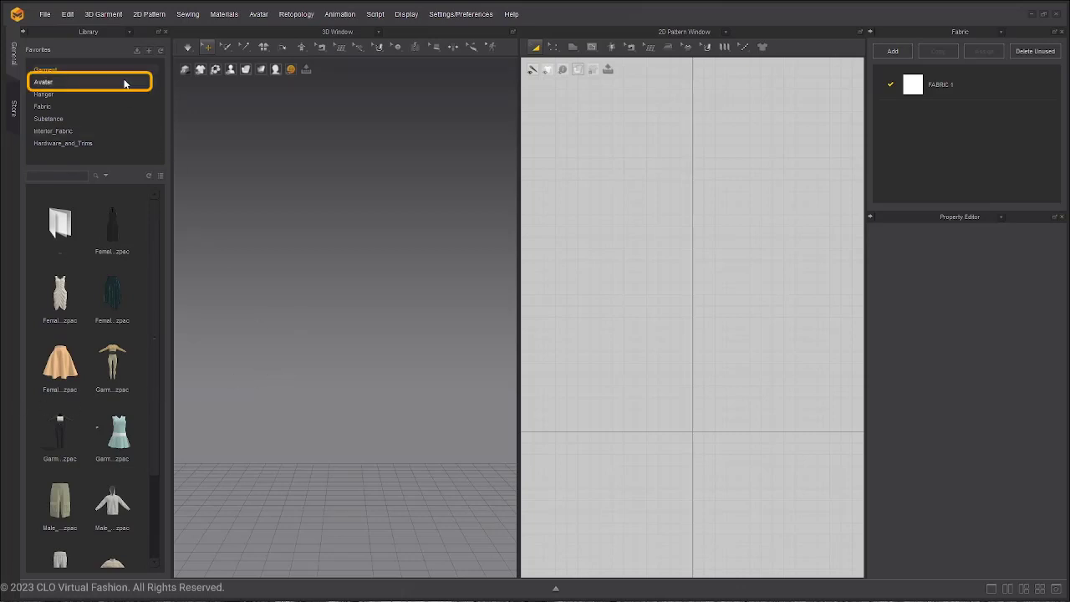
pyautogui.click(44, 82)
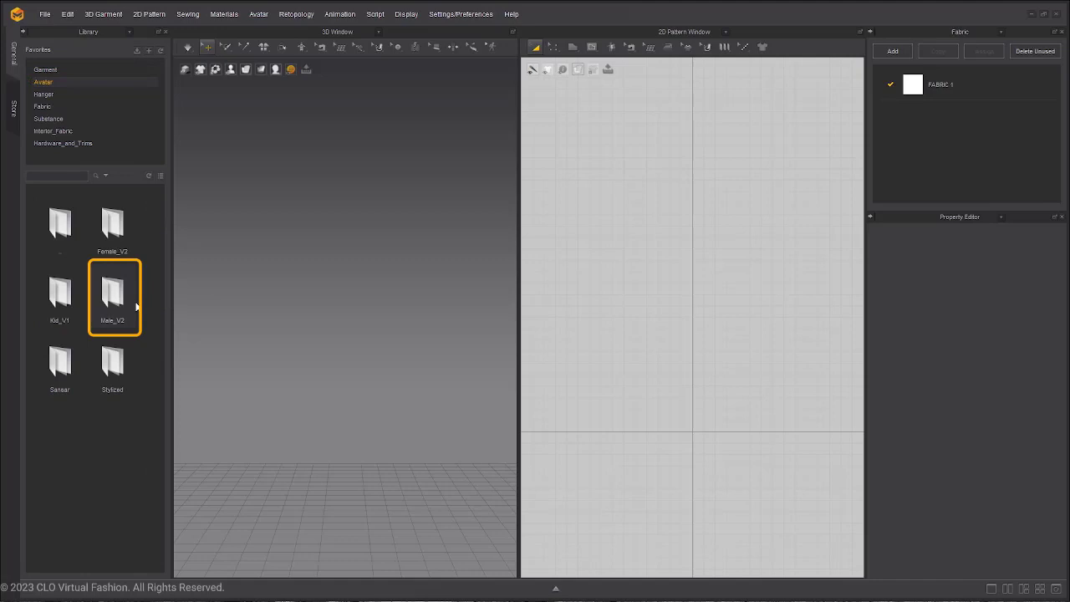
pyautogui.doubleClick(112, 293)
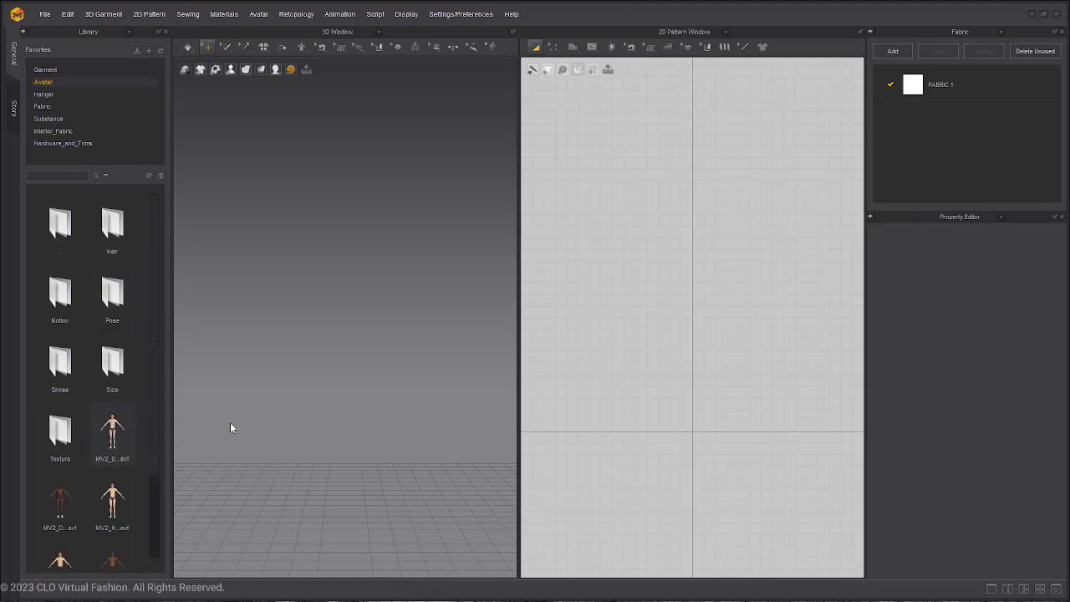
pyautogui.doubleClick(112, 428)
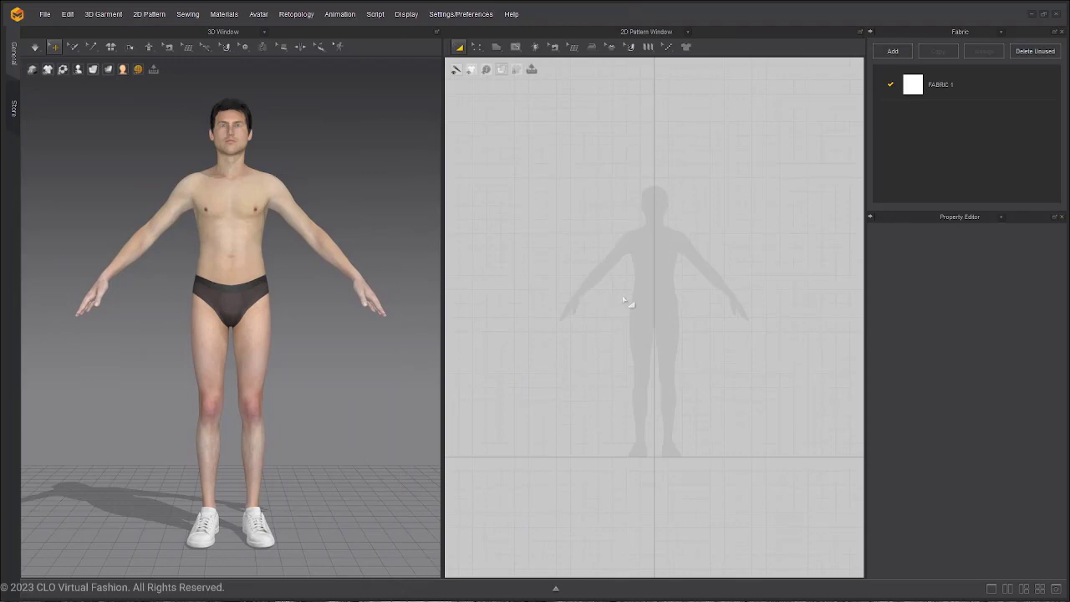
# - Start adding a background image to the 2D pattern window and browse for the image file
pyautogui.rightClick(624, 277)
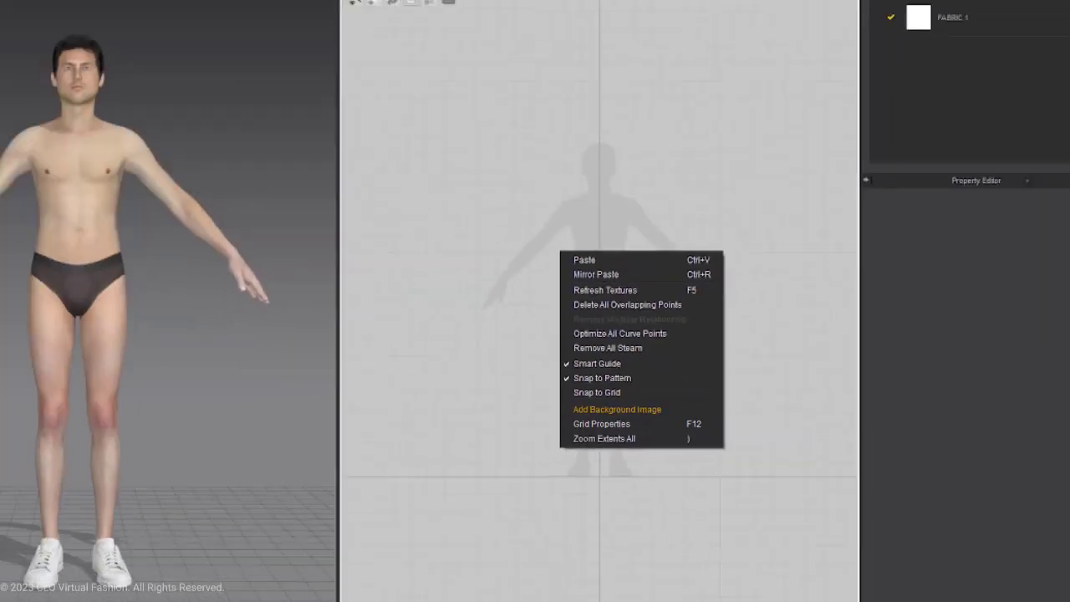
pyautogui.click(617, 408)
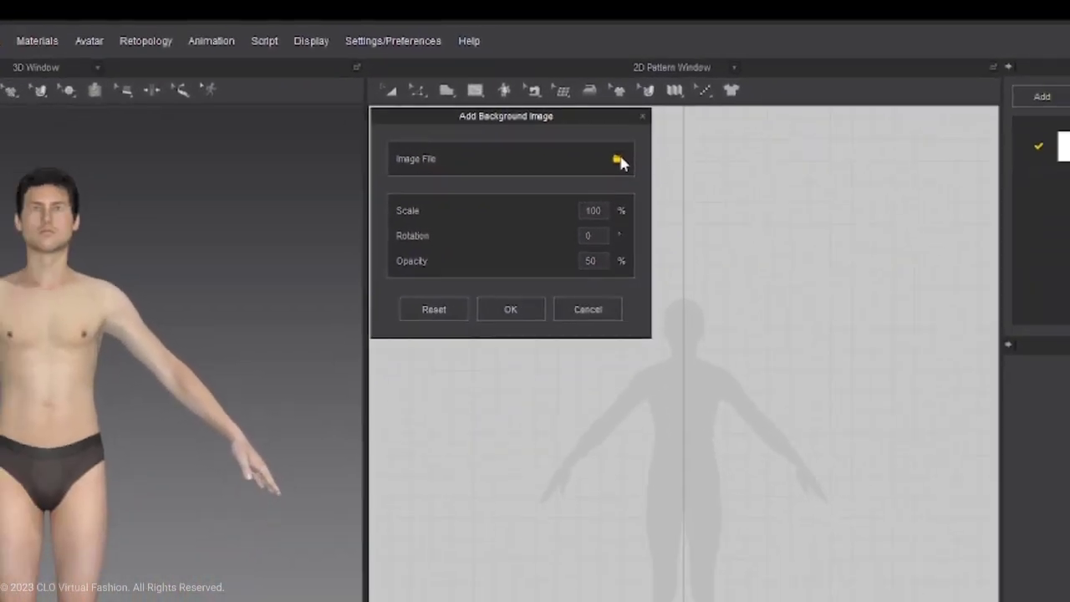
pyautogui.click(620, 159)
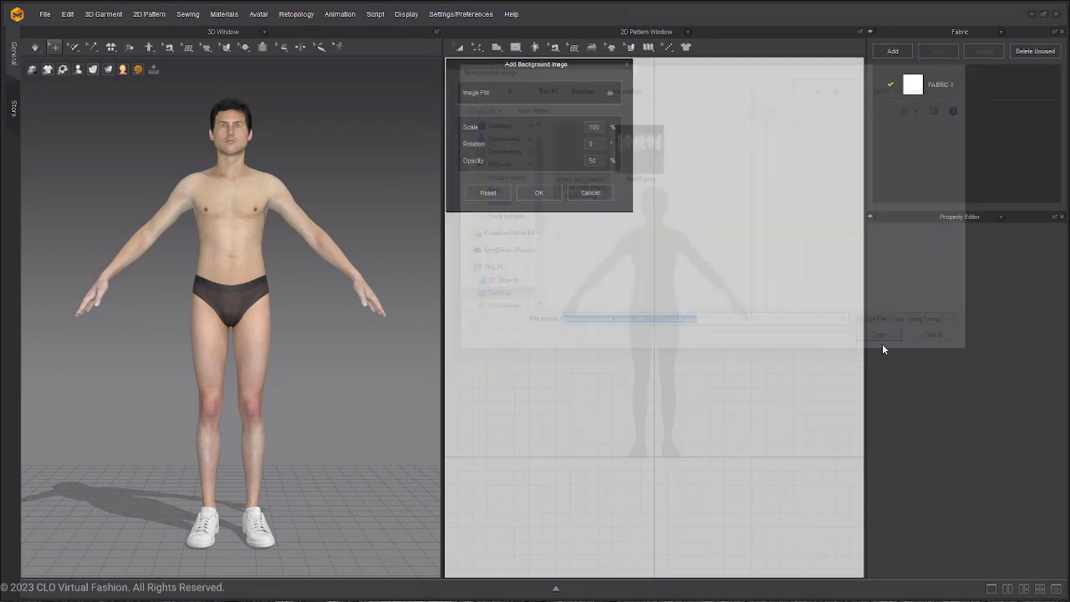
# - Place the shirt pattern drawing as the 2D background image at 52 % scale
pyautogui.click(931, 334)
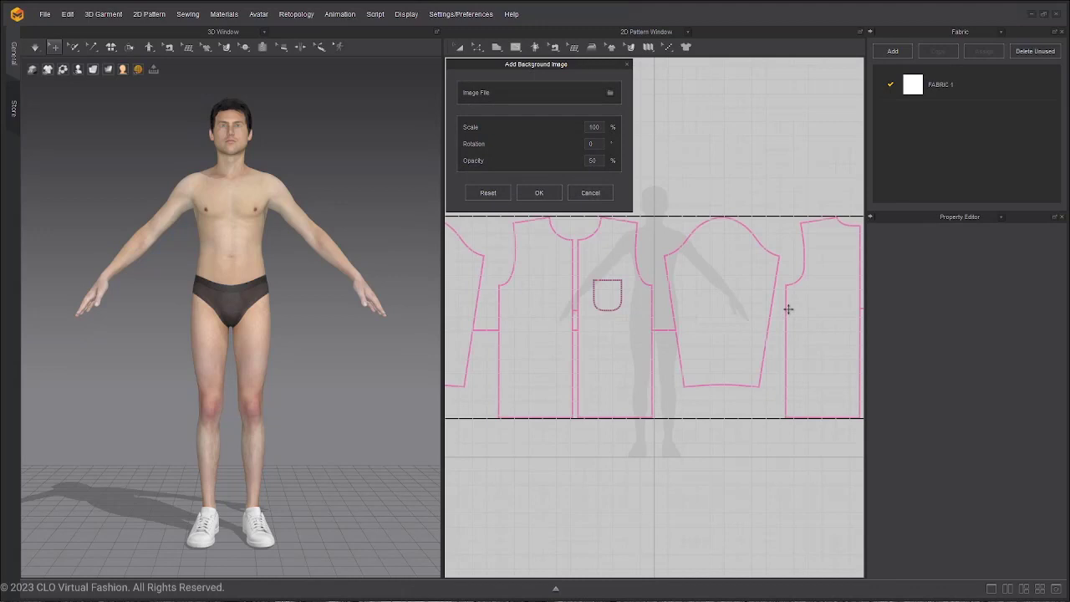
pyautogui.moveTo(731, 301)
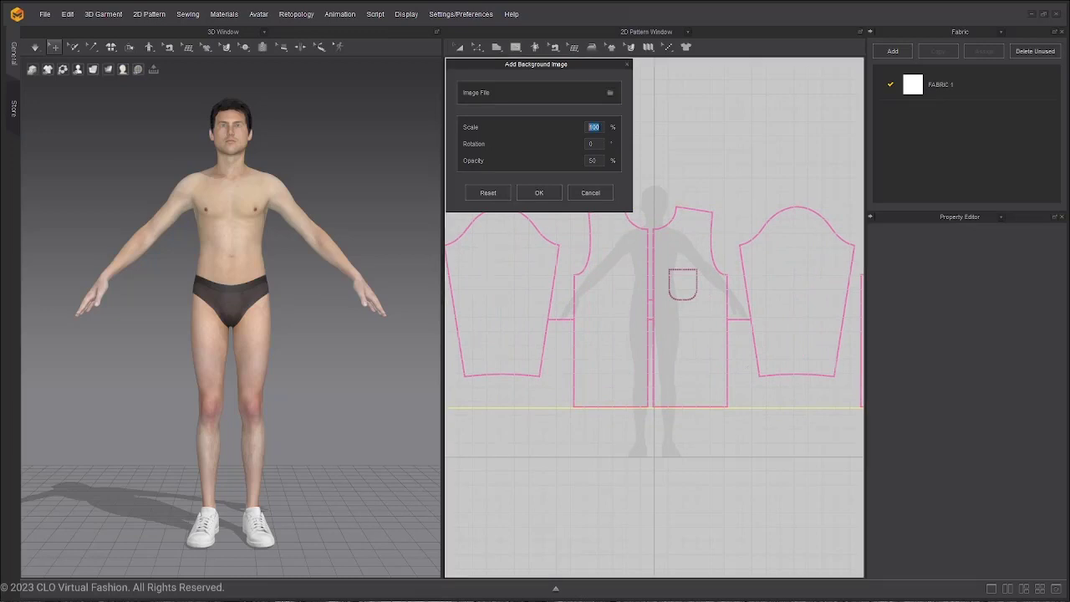
pyautogui.write('52')
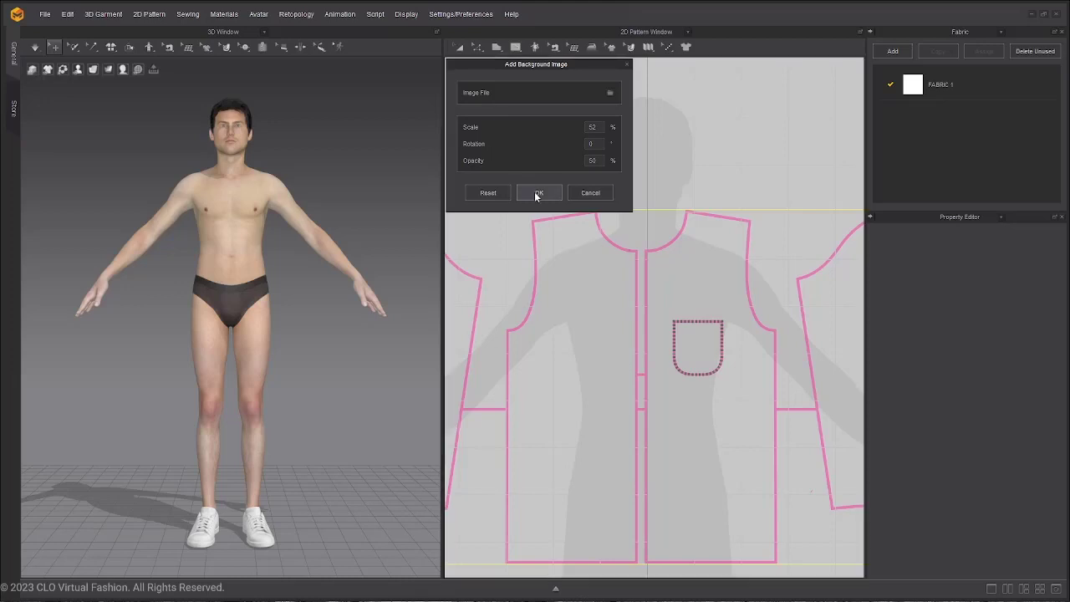
pyautogui.click(538, 192)
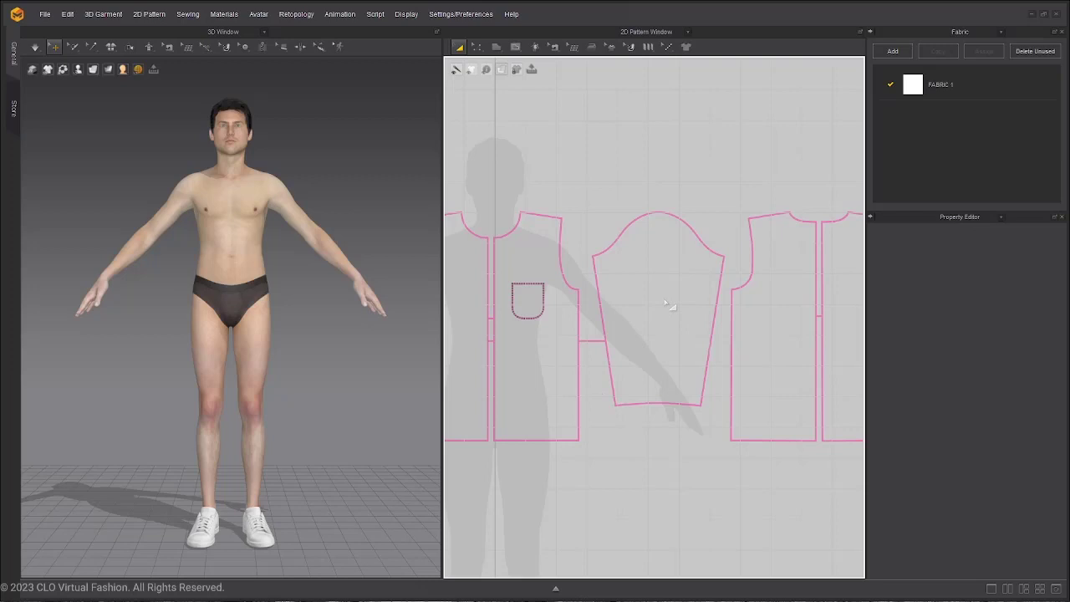
pyautogui.moveTo(666, 303)
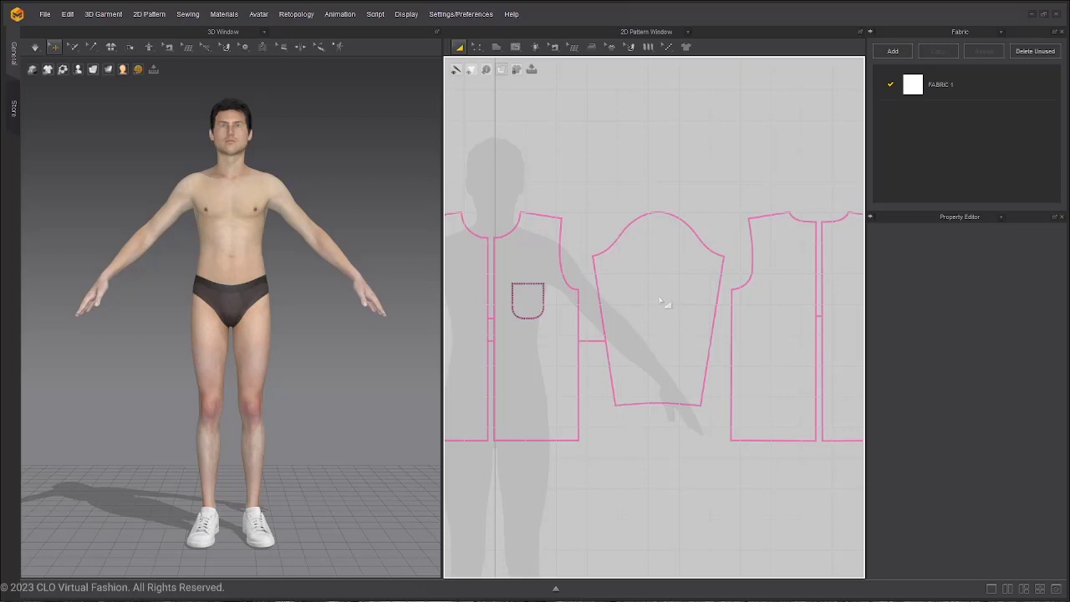
pyautogui.moveTo(728, 326)
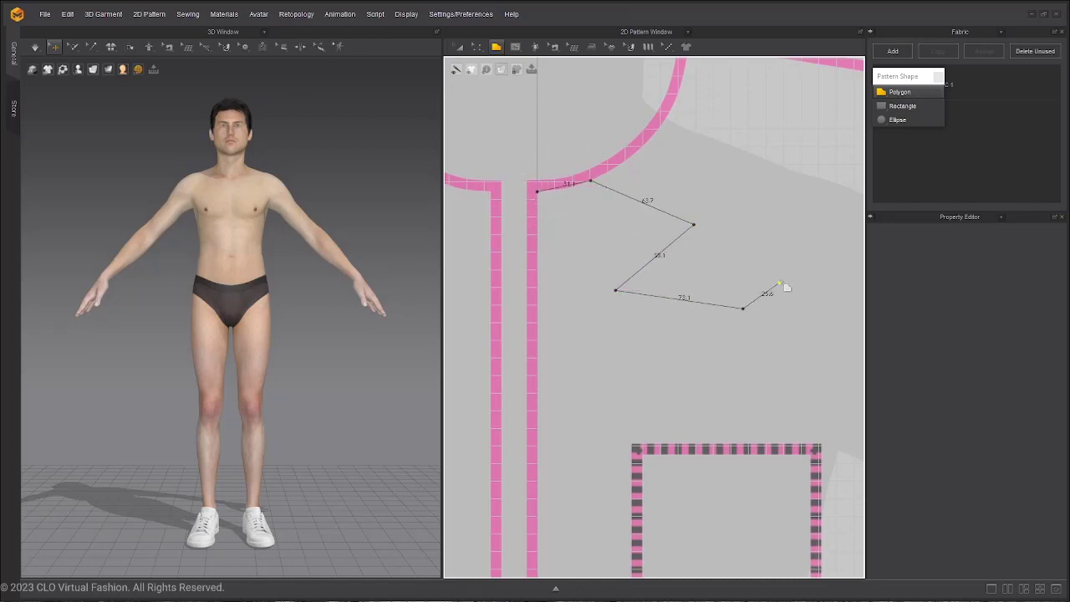
# - Remove two stray points and trace curved neckline, shoulder and armhole segments with the Polygon tool
pyautogui.press('Backspace')
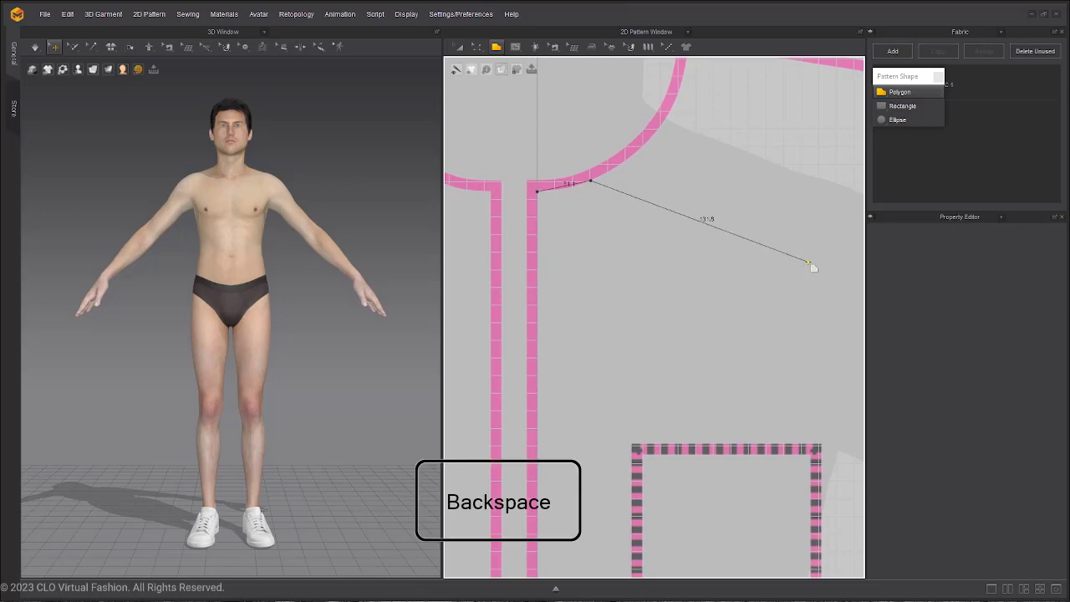
pyautogui.press('Backspace')
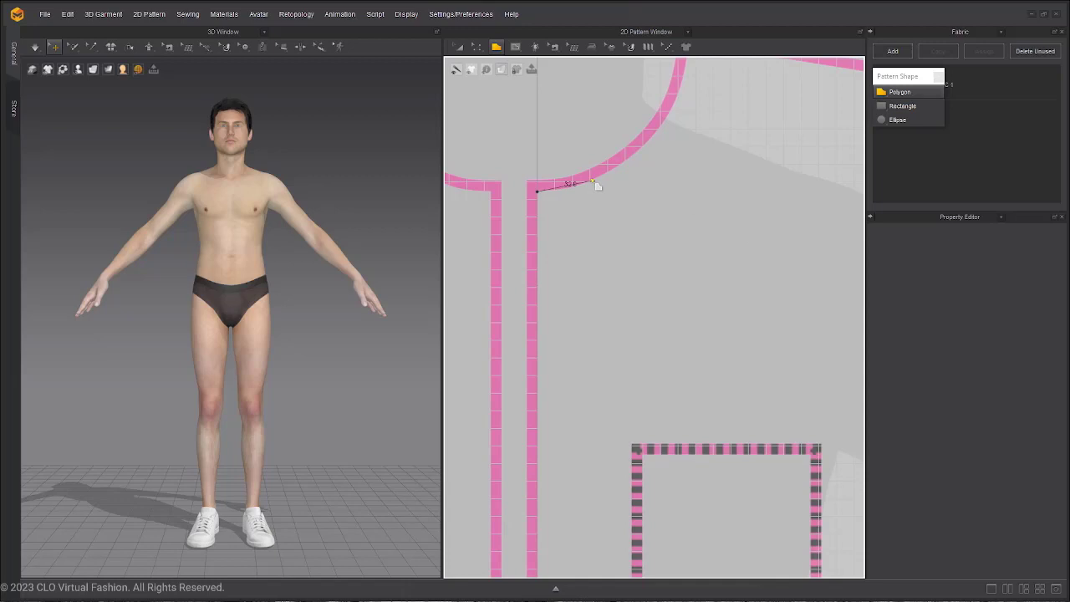
pyautogui.press('ctrl')
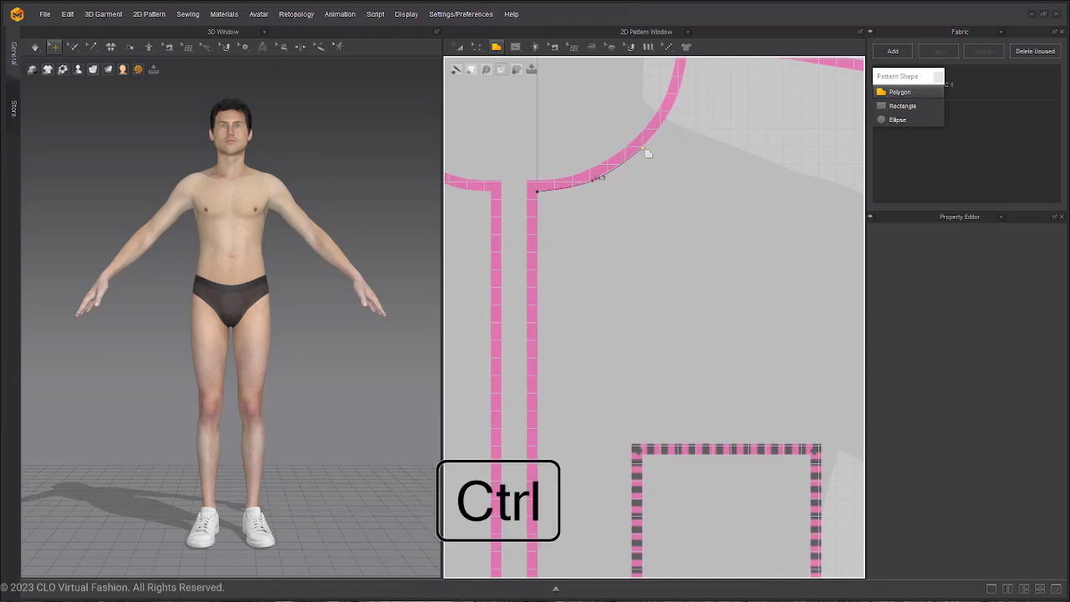
pyautogui.moveTo(649, 154); pyautogui.dragTo(678, 252)
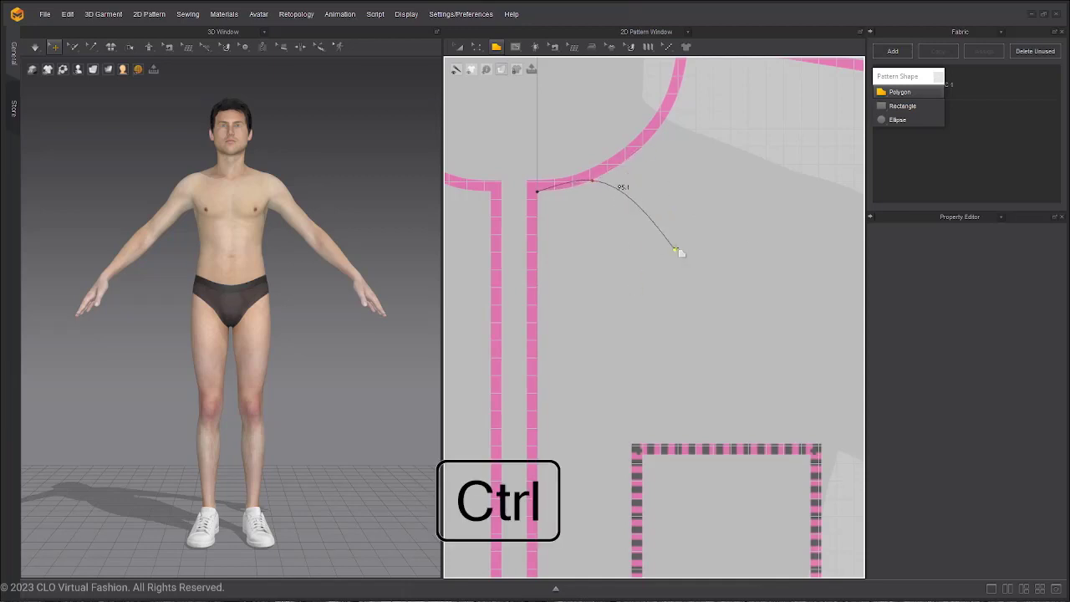
pyautogui.moveTo(677, 251); pyautogui.dragTo(652, 147)
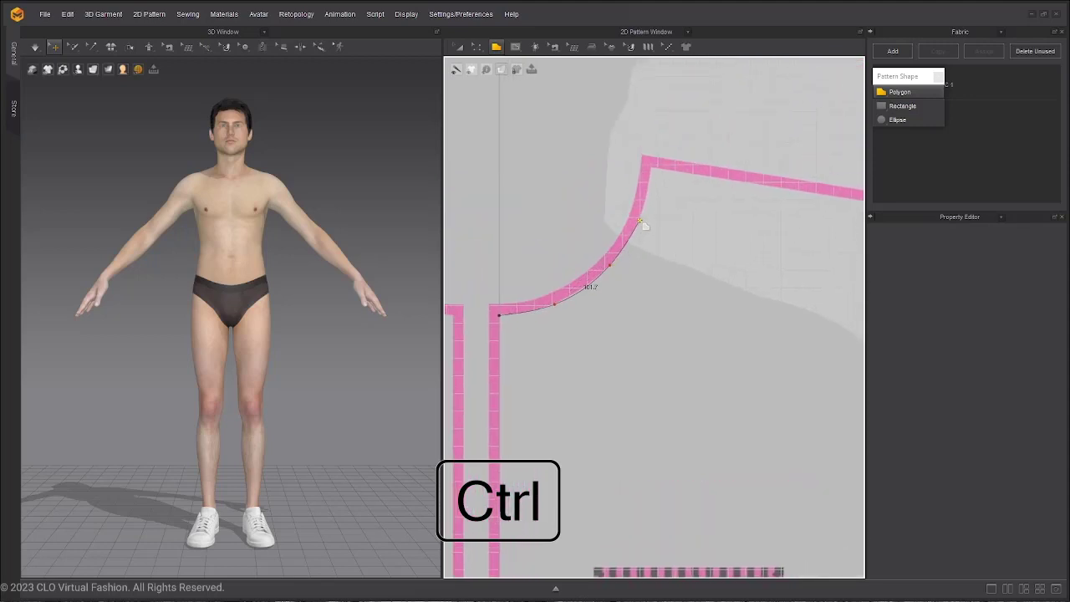
pyautogui.moveTo(642, 220); pyautogui.dragTo(652, 176)
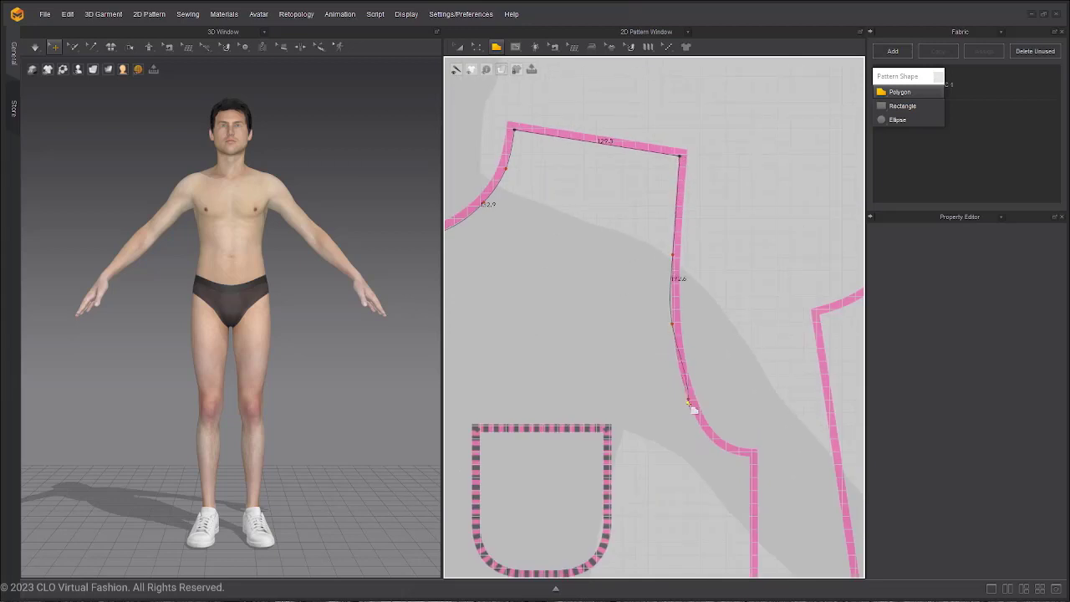
pyautogui.moveTo(689, 406); pyautogui.dragTo(756, 459)
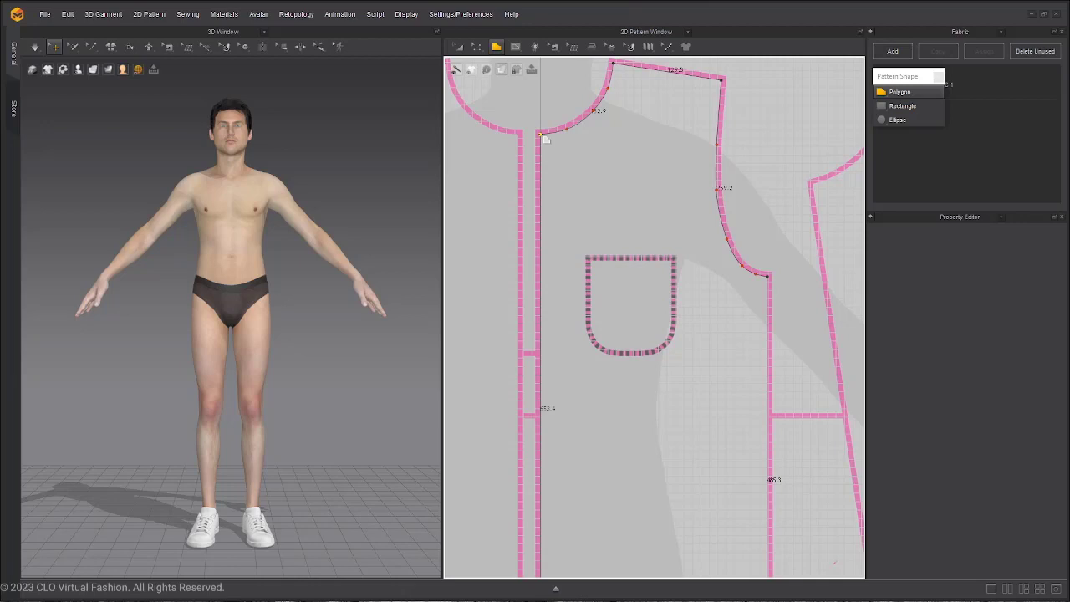
pyautogui.moveTo(593, 170)
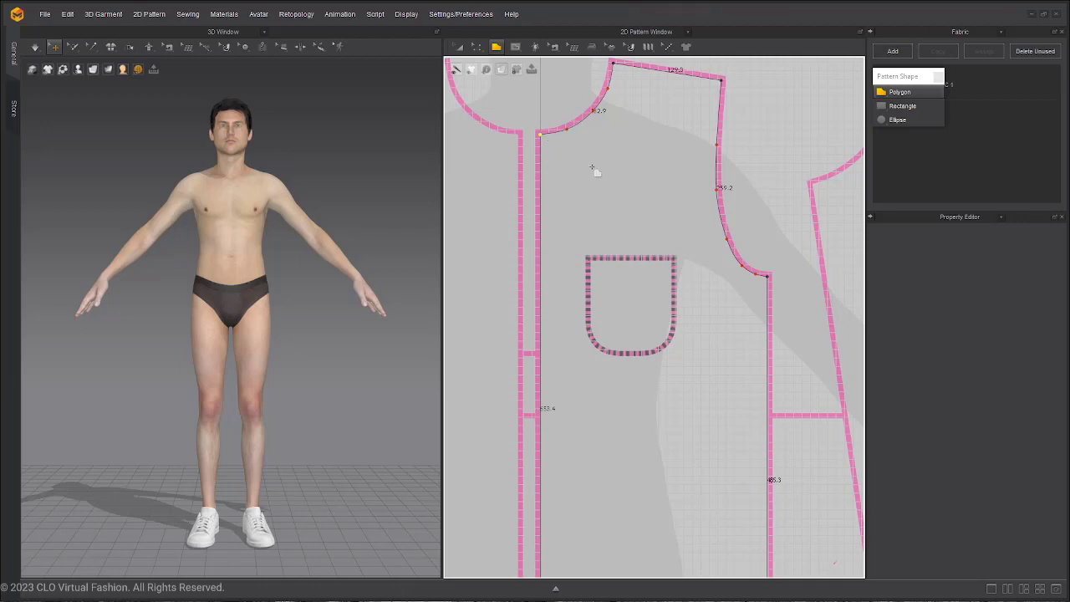
# - Close the traced outline into the front pattern piece so it appears on the avatar
pyautogui.click(594, 184)
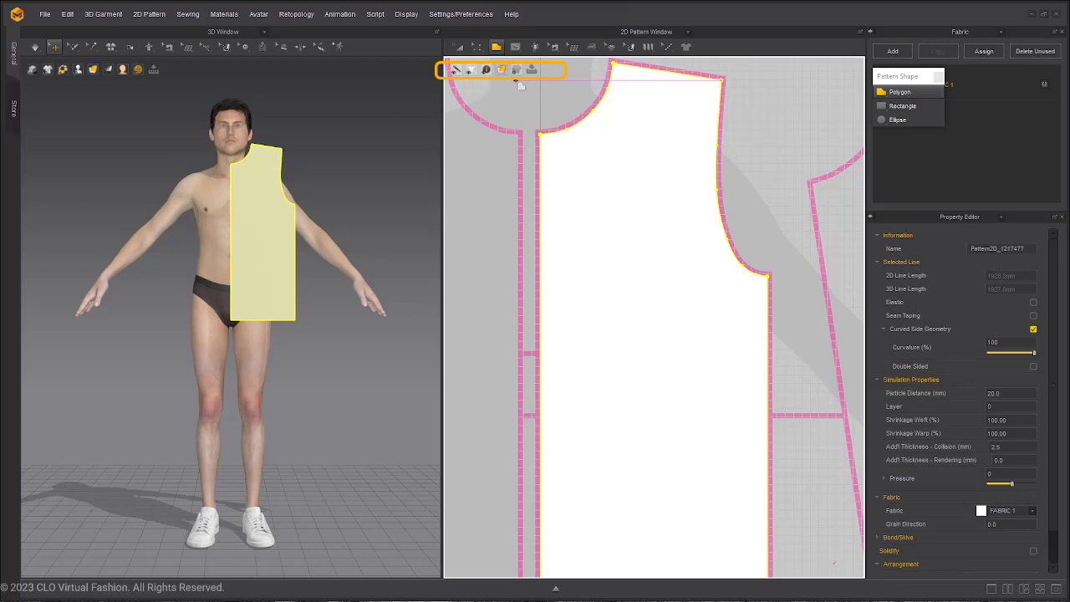
pyautogui.click(502, 70)
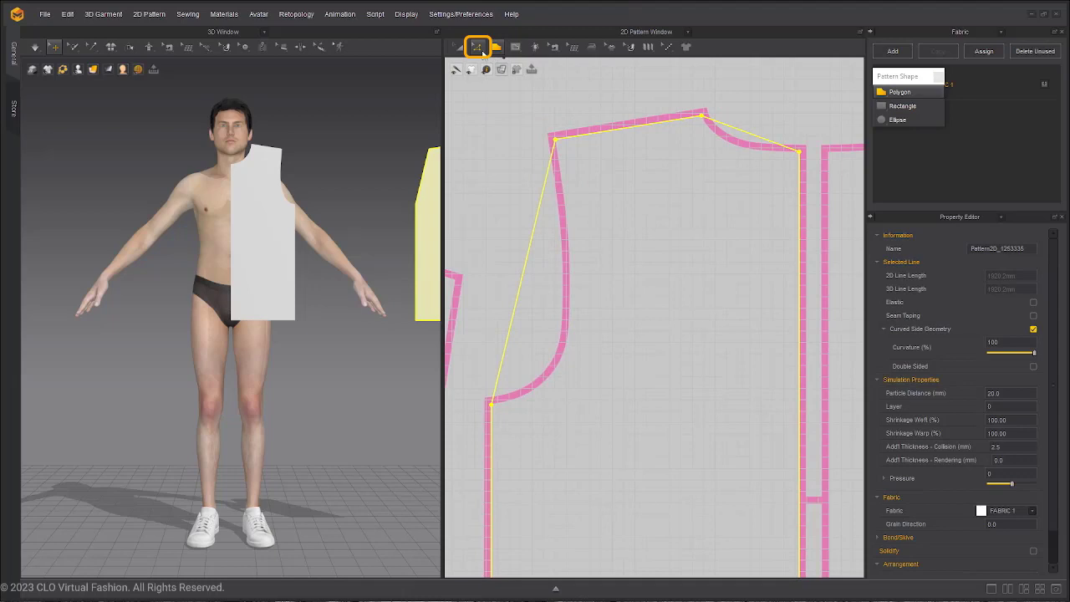
# - Bend the front panel's neckline and armhole edges into smooth curves matching the drawing
pyautogui.click(478, 47)
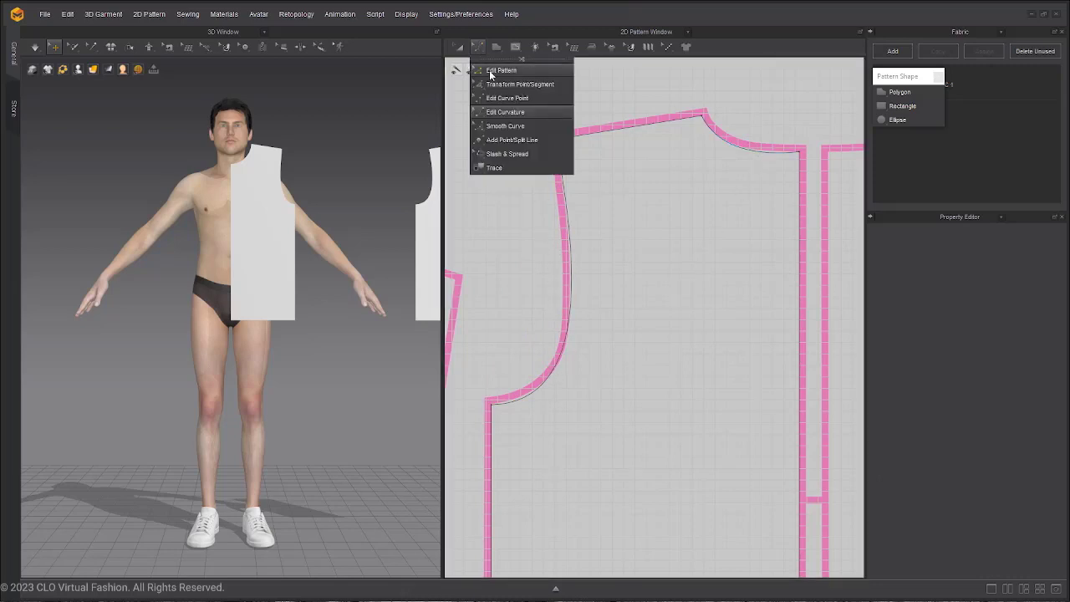
pyautogui.click(502, 70)
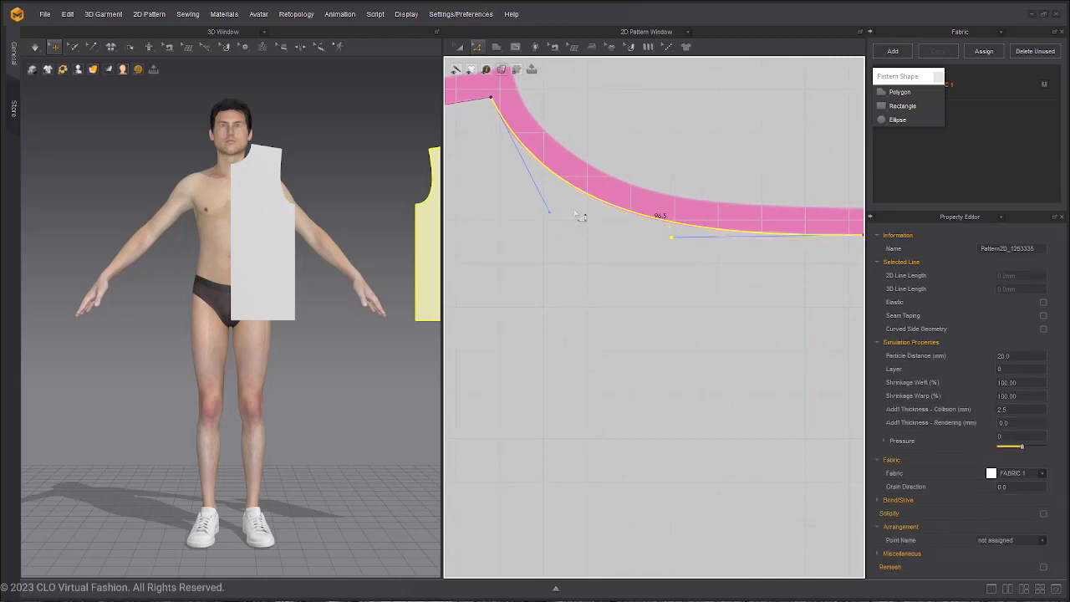
pyautogui.moveTo(548, 214); pyautogui.dragTo(565, 224)
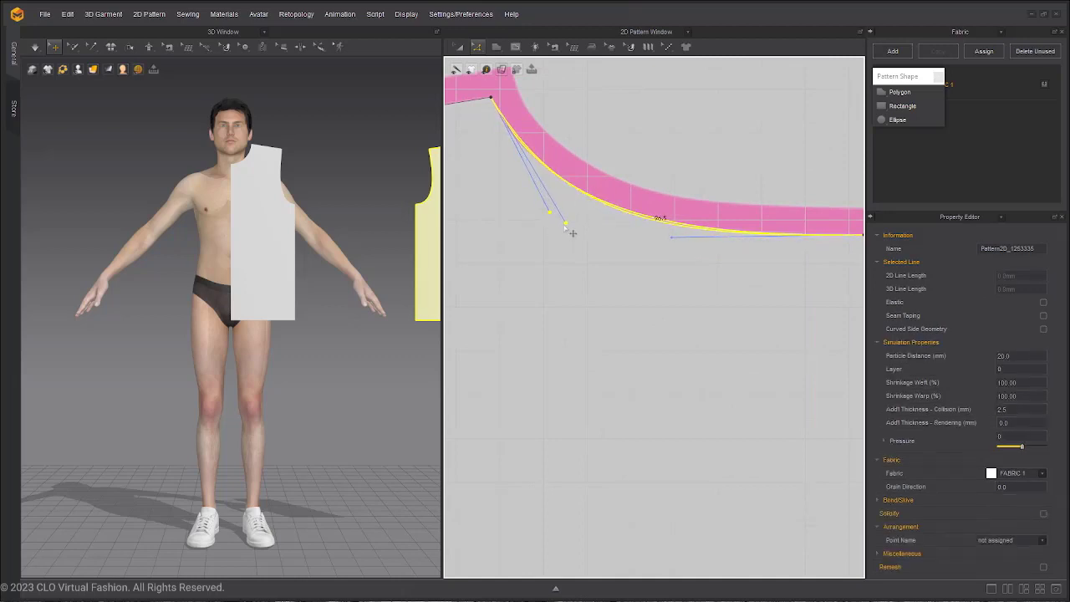
pyautogui.moveTo(565, 224); pyautogui.dragTo(544, 204)
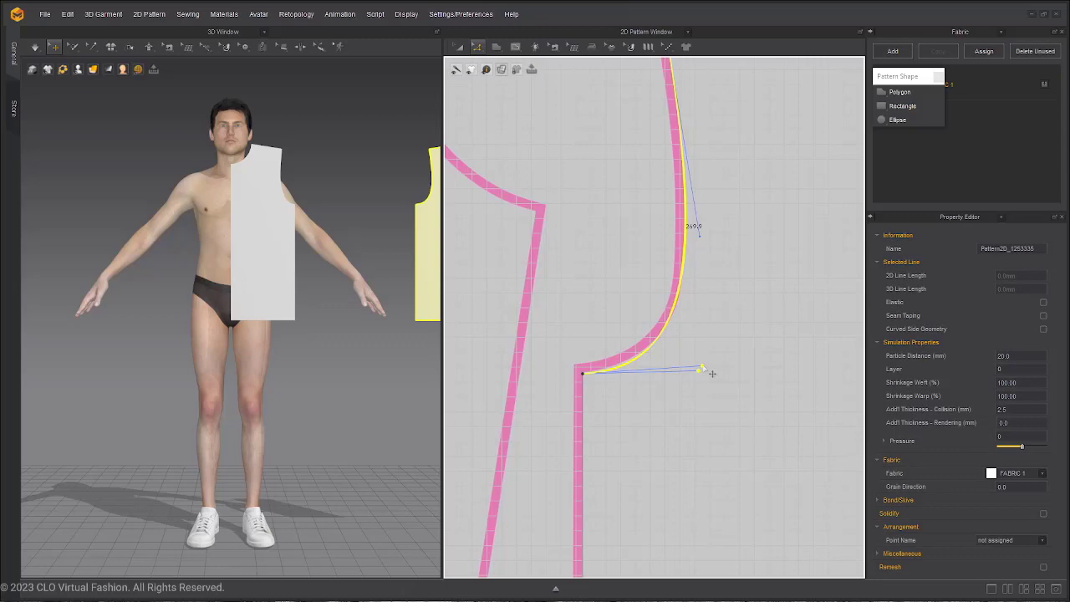
pyautogui.moveTo(702, 371); pyautogui.dragTo(699, 366)
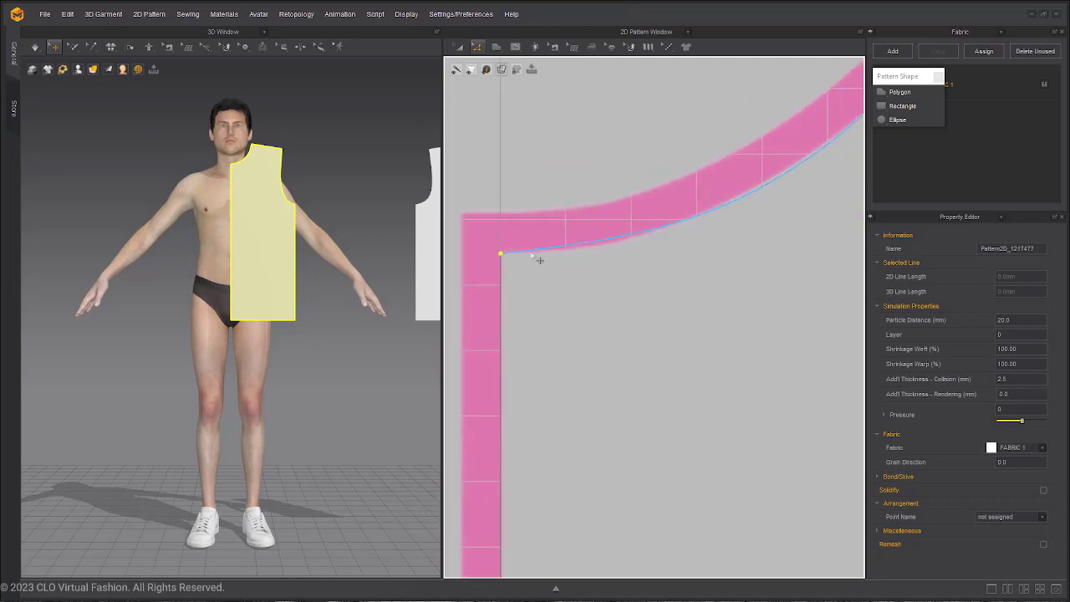
pyautogui.click(478, 47)
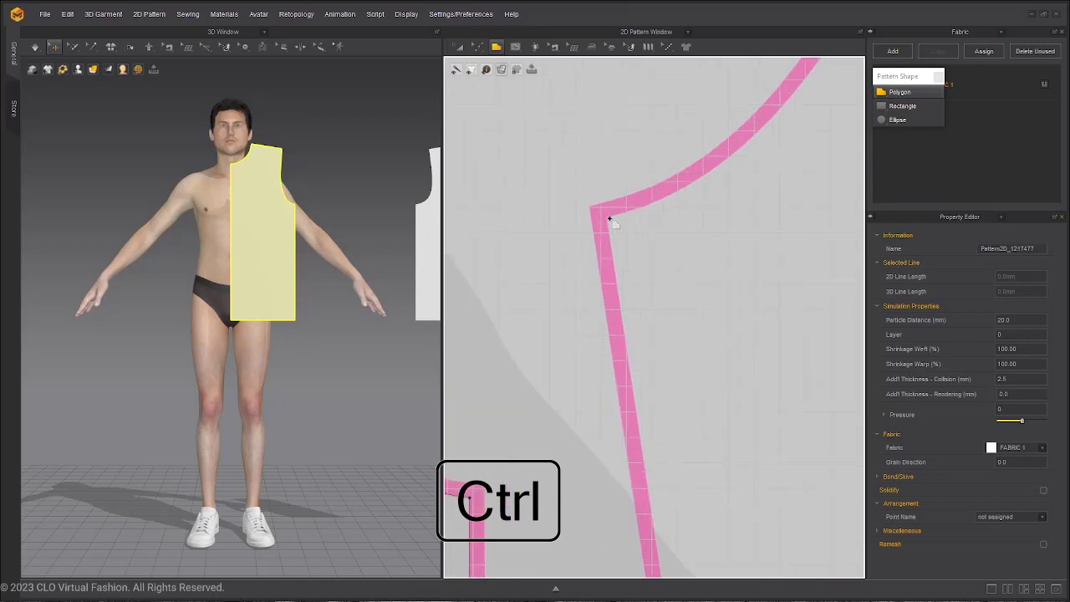
# - Round the sharp armhole corner into a smooth curve with added curve points
pyautogui.moveTo(610, 221); pyautogui.dragTo(728, 144)
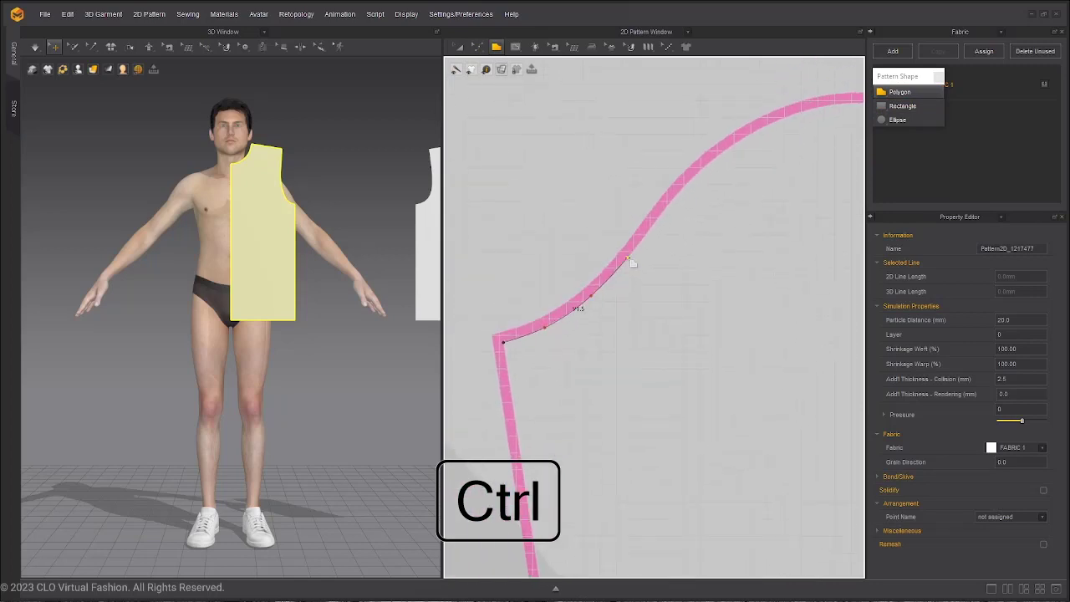
pyautogui.moveTo(632, 264); pyautogui.dragTo(705, 170)
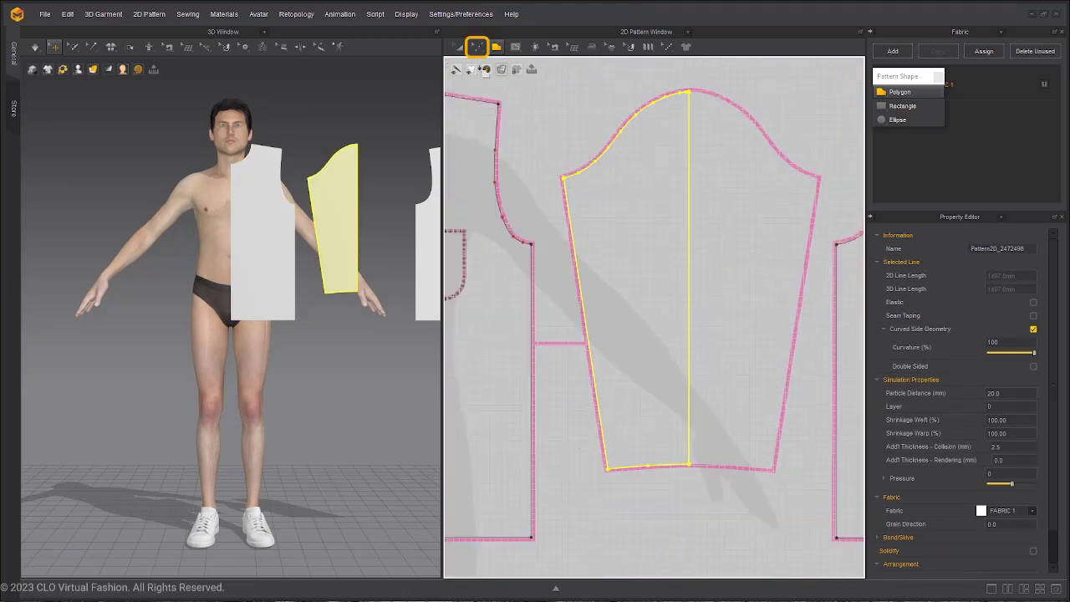
# - Unfold the half sleeve along its center line into a full symmetric sleeve with sewing
pyautogui.click(476, 47)
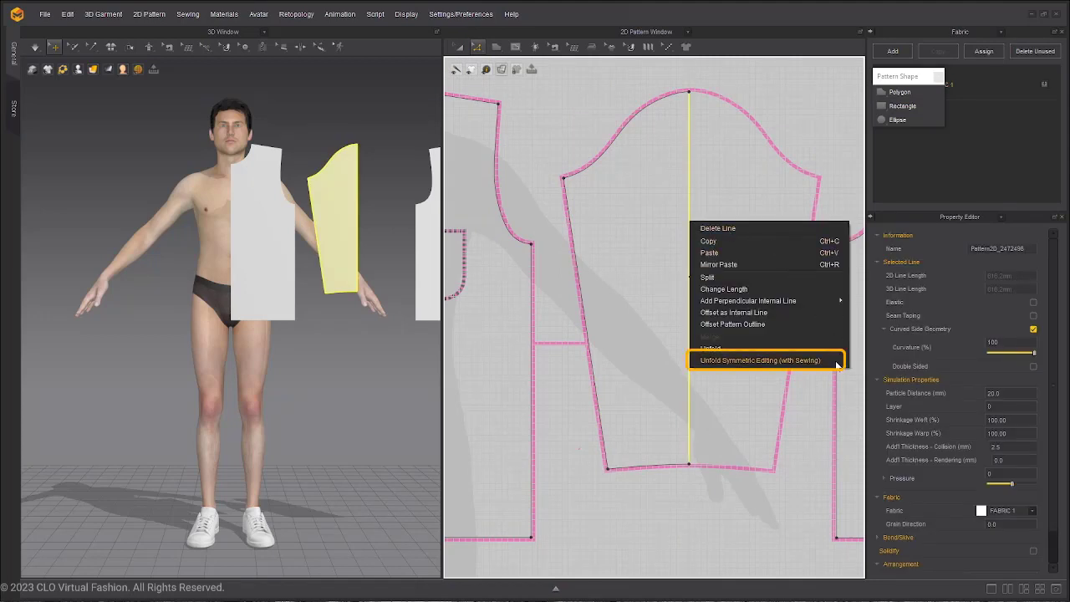
pyautogui.click(759, 362)
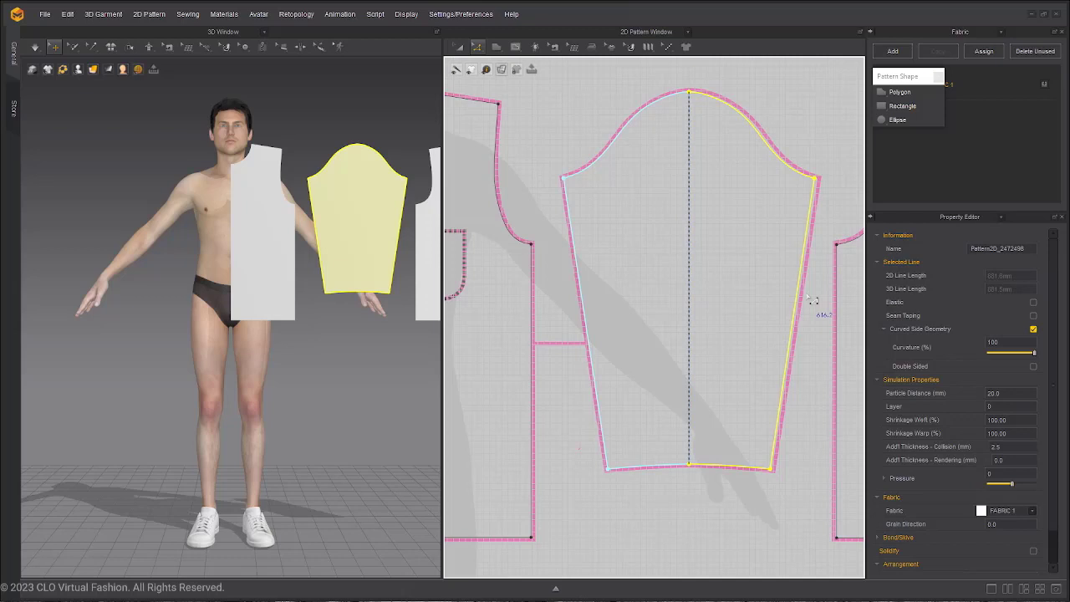
pyautogui.moveTo(817, 237)
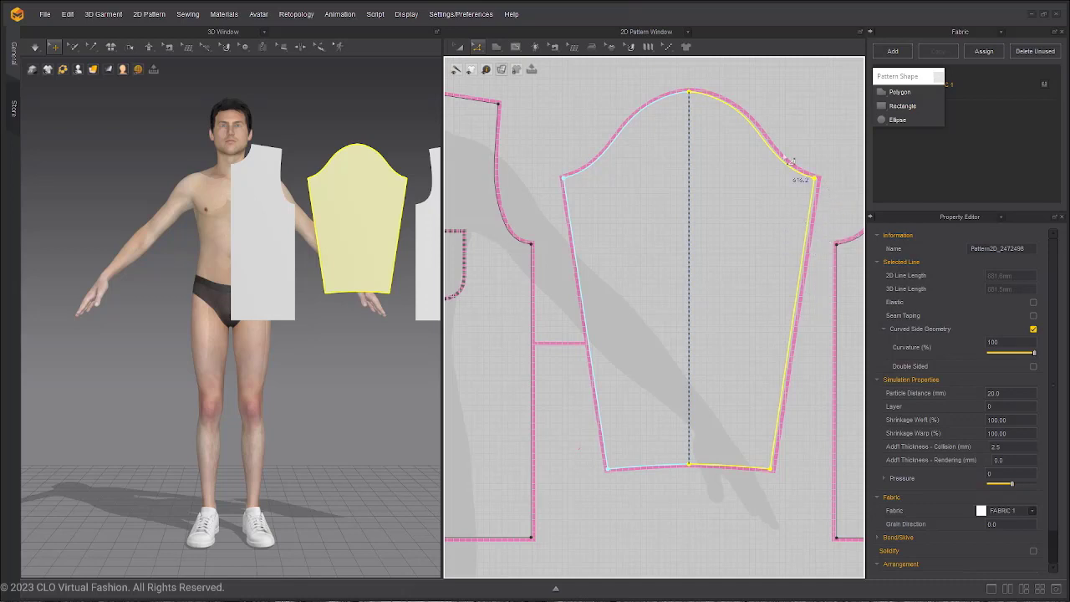
pyautogui.click(664, 180)
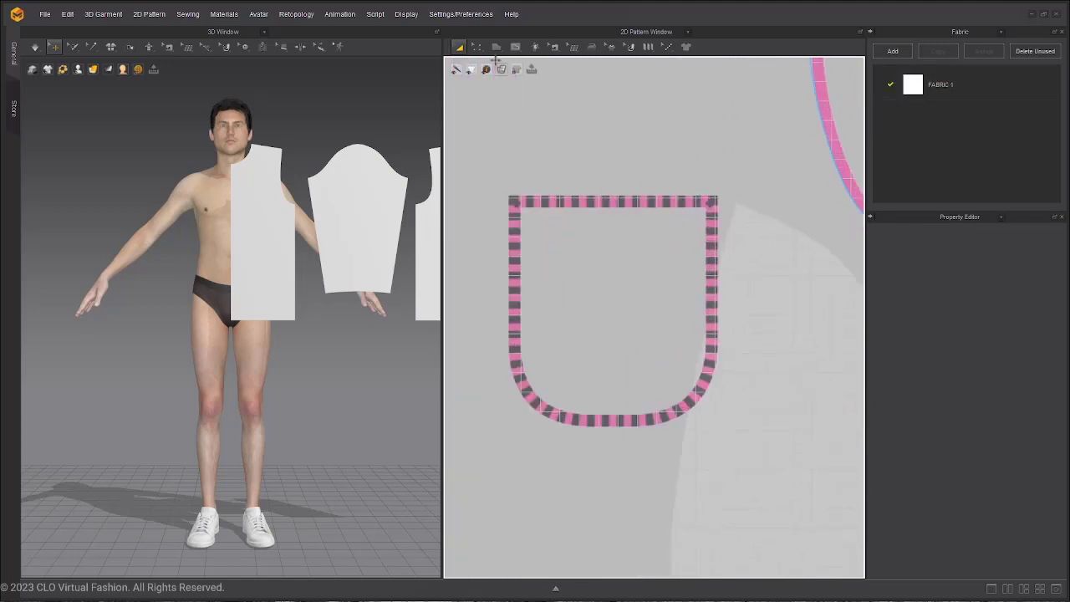
# - Draw an internal rectangle over the pocket on the shirt front and smooth its corners
pyautogui.click(515, 47)
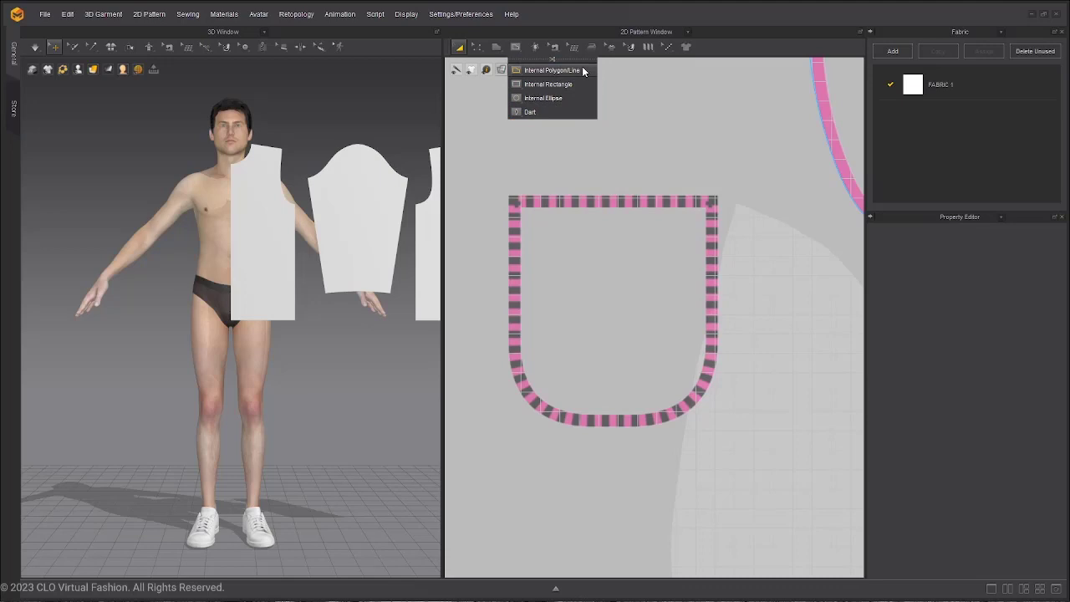
pyautogui.click(549, 84)
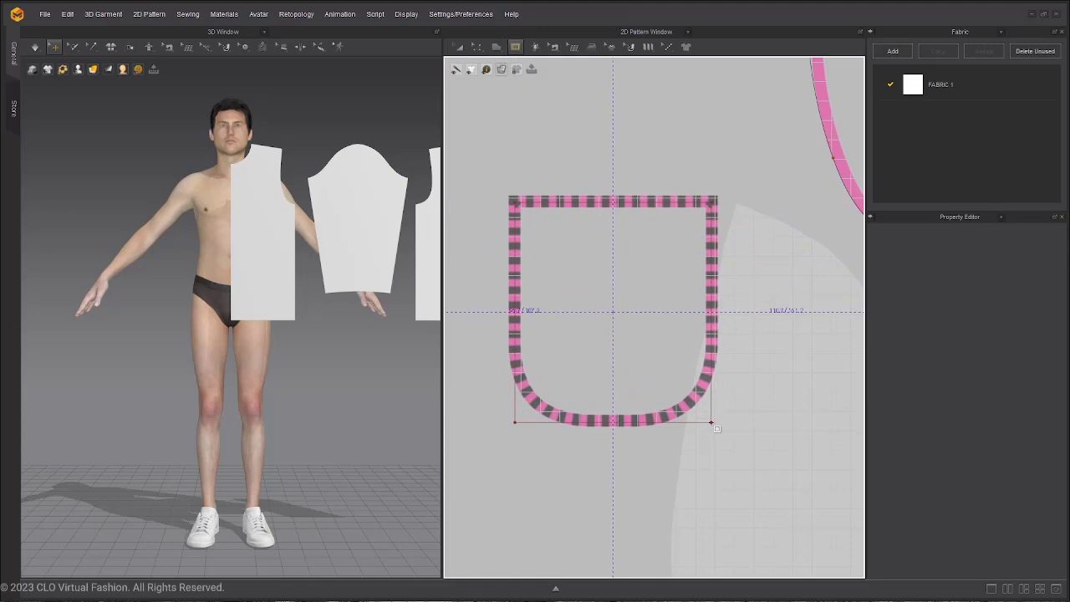
pyautogui.click(612, 314)
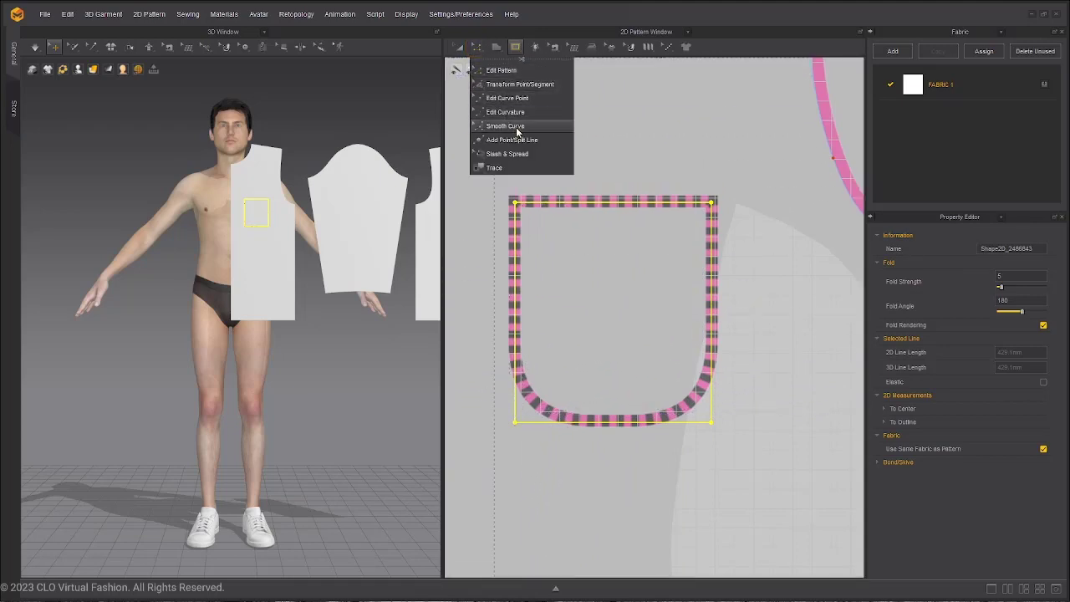
pyautogui.click(501, 70)
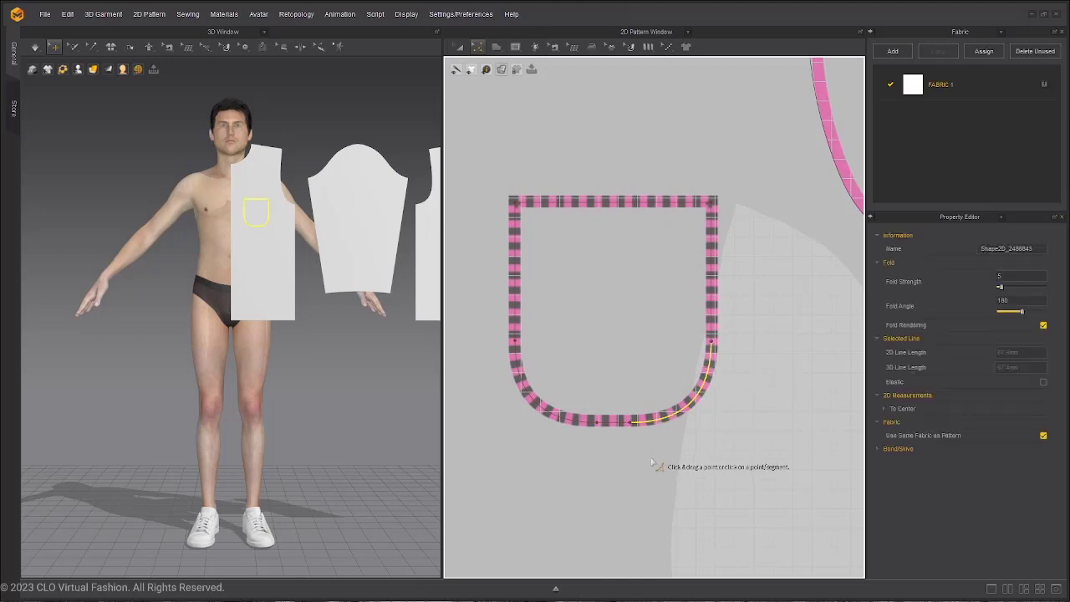
# - Smooth the pocket's lower corner, then clone the pocket outline as its own pattern piece
pyautogui.click(460, 47)
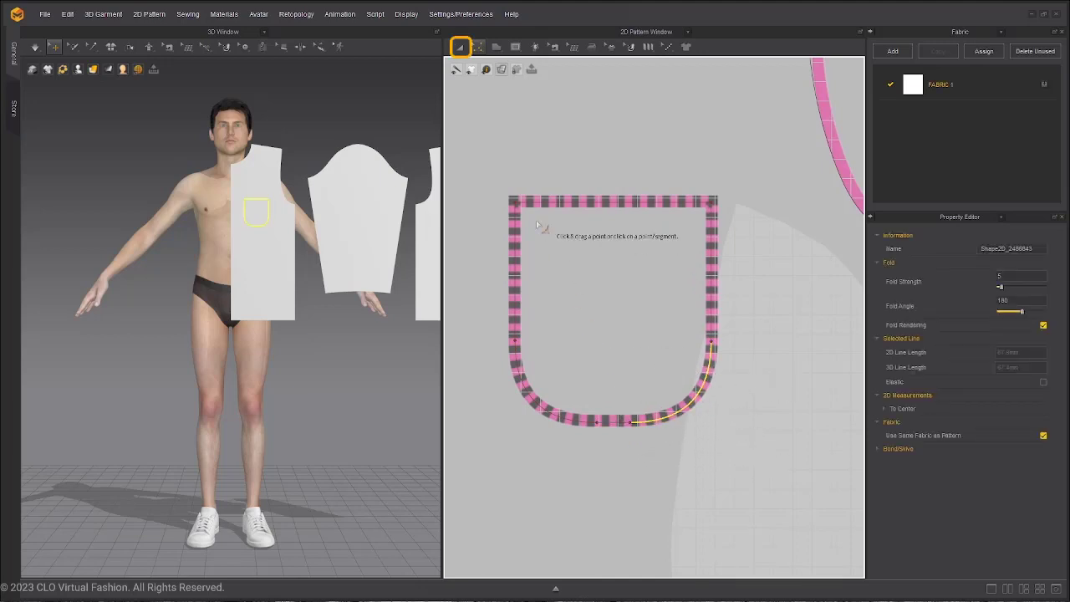
pyautogui.click(462, 47)
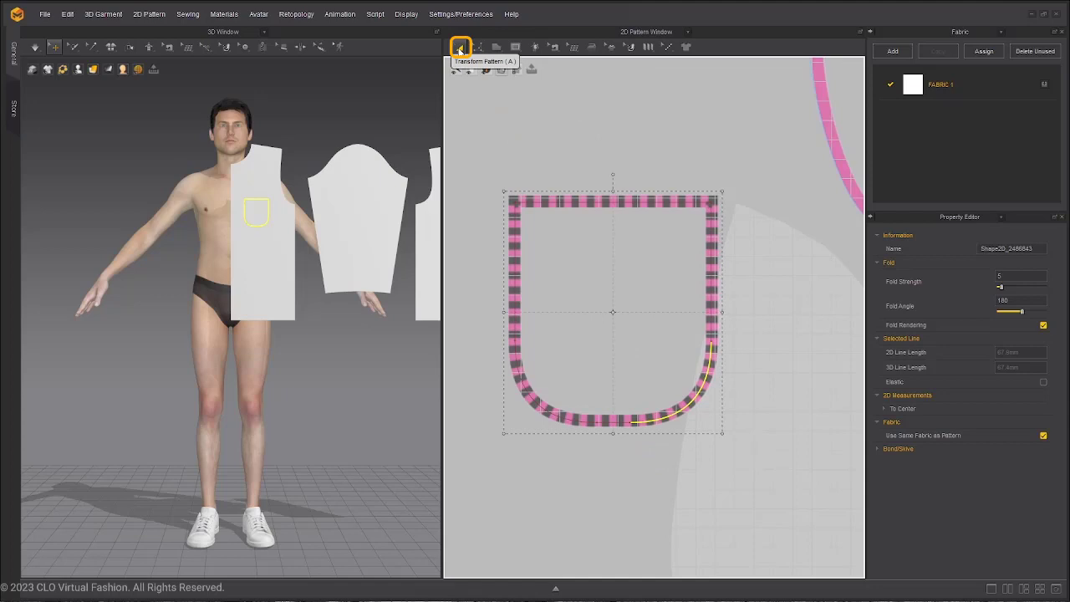
pyautogui.rightClick(716, 297)
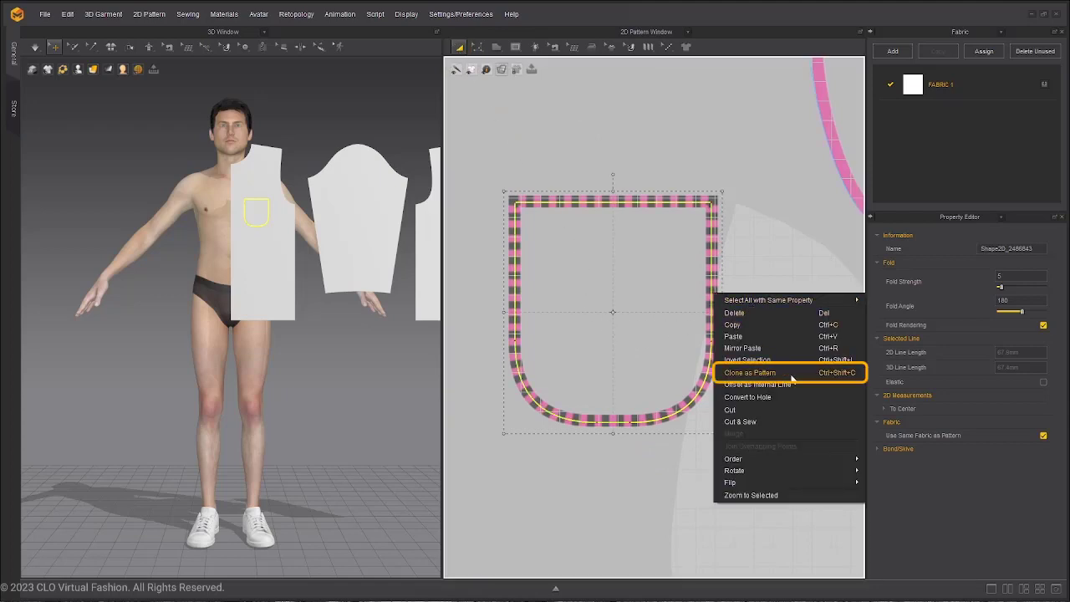
pyautogui.click(749, 371)
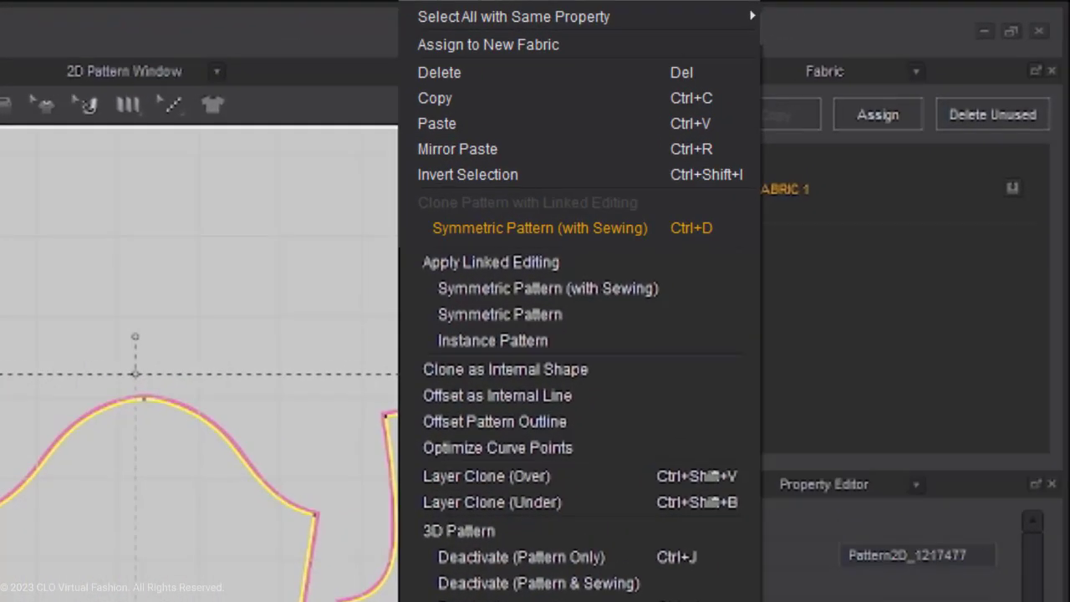
pyautogui.moveTo(540, 227)
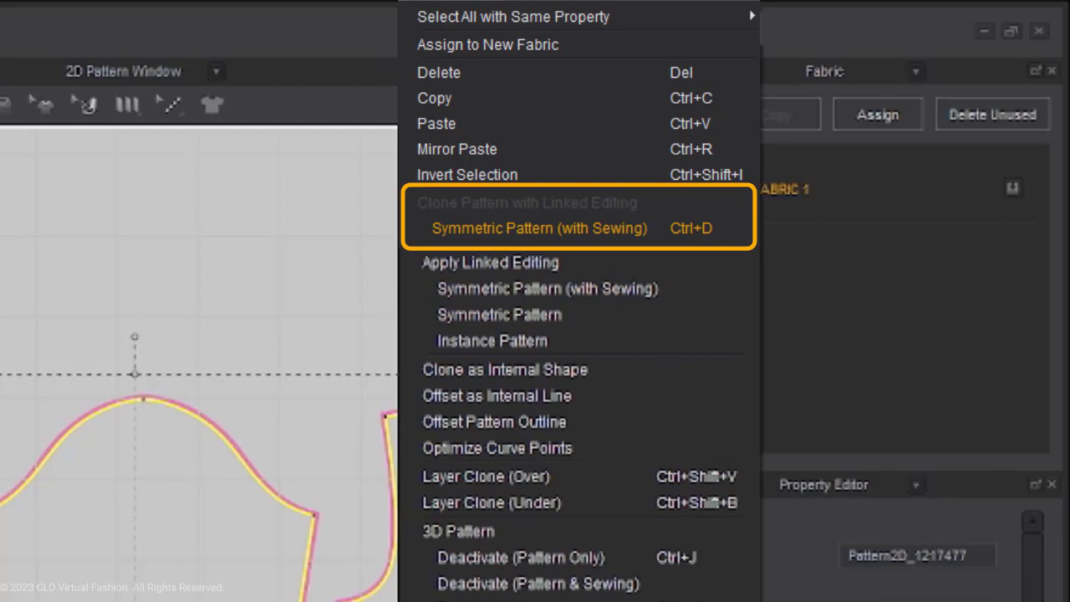
# - Select every piece and place symmetric sewn copies, completing both shirt sides
pyautogui.click(538, 228)
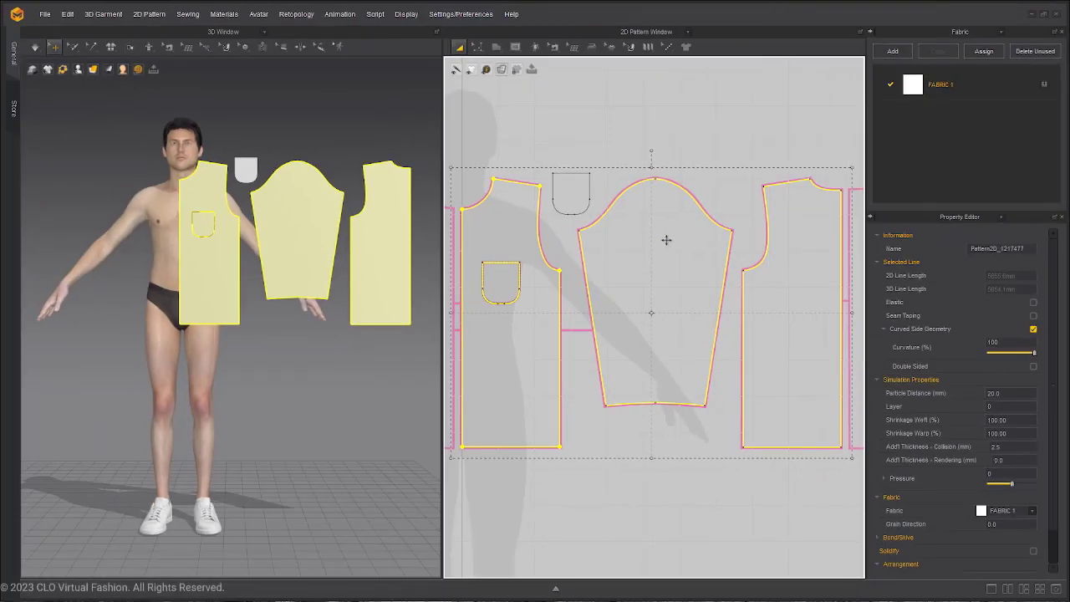
pyautogui.press('ctrl+d')
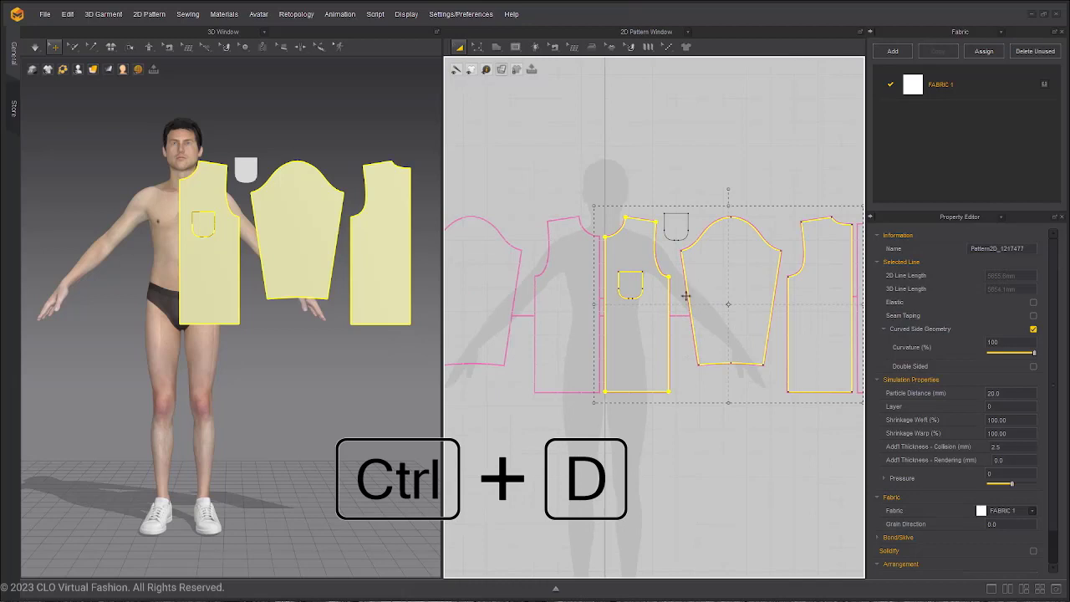
pyautogui.press('ctrl+d')
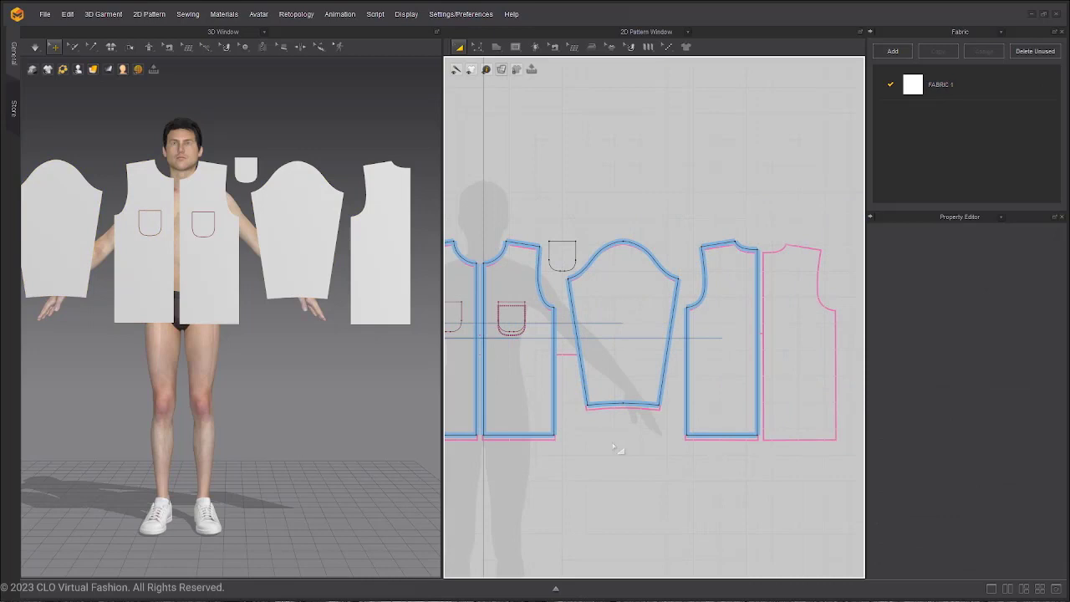
pyautogui.rightClick(617, 448)
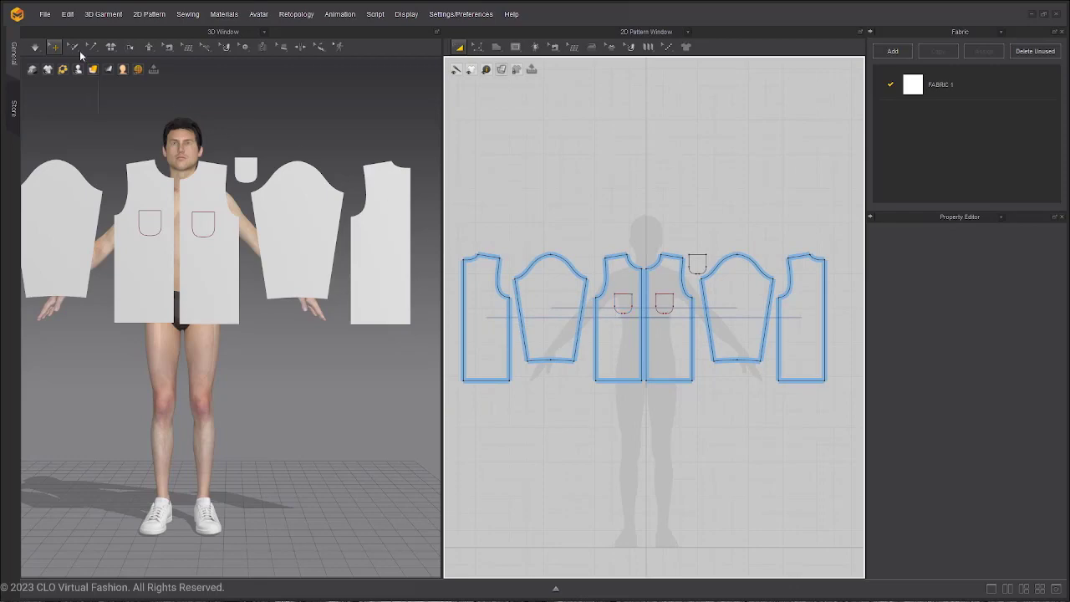
# - Save the mirrored shirt pattern set as a project file via Save As > Project
pyautogui.click(44, 14)
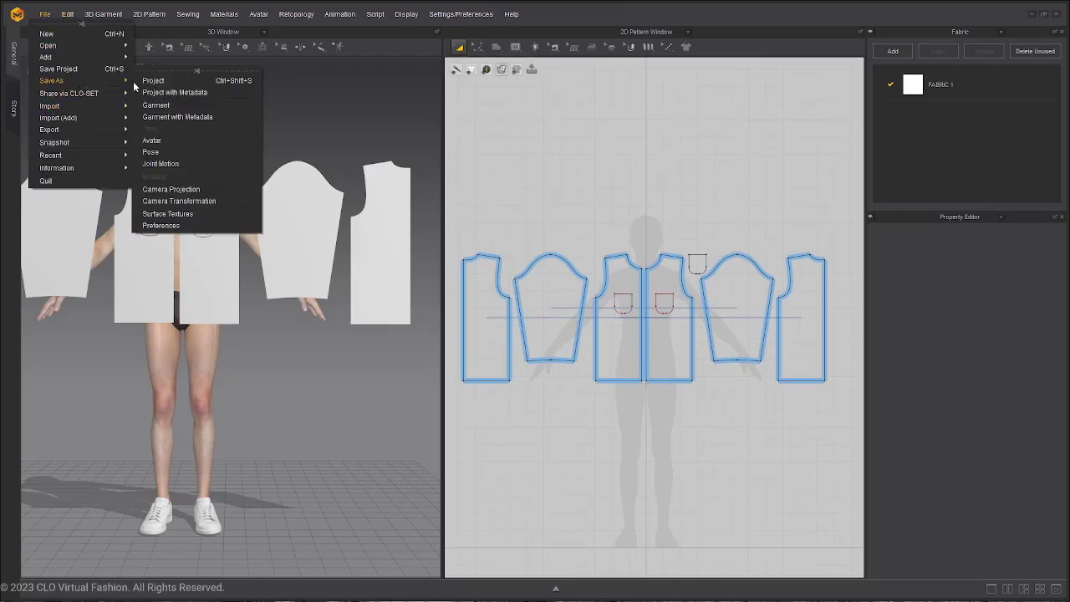
pyautogui.click(154, 81)
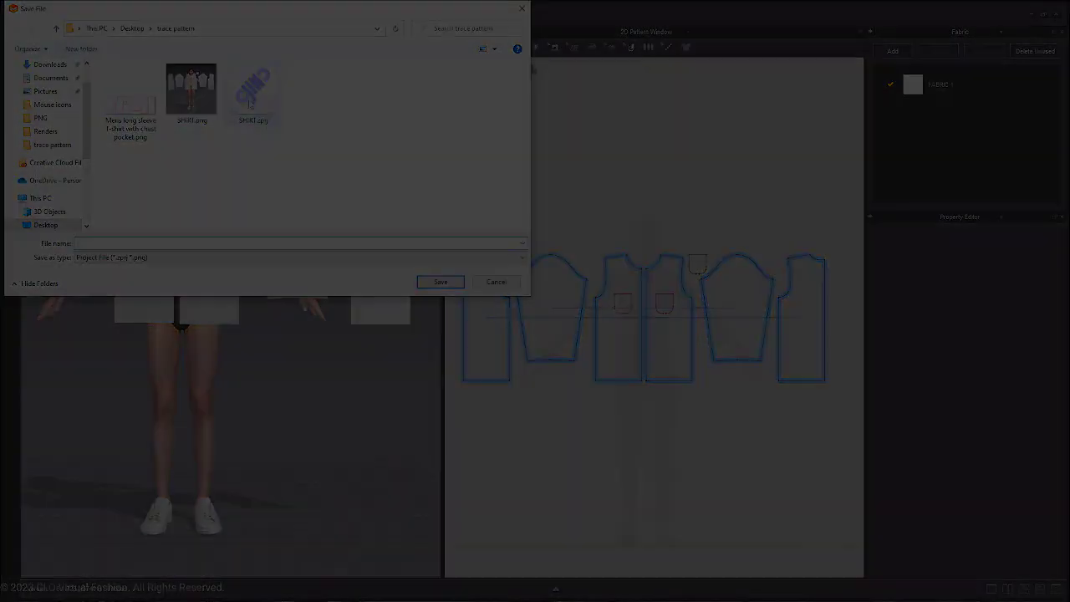
pyautogui.click(439, 281)
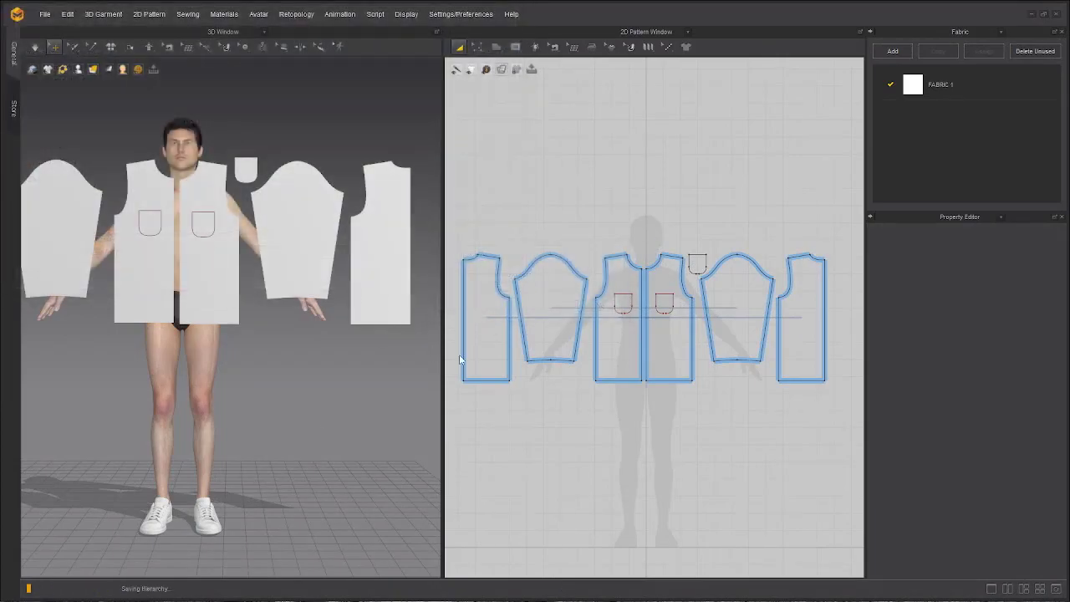